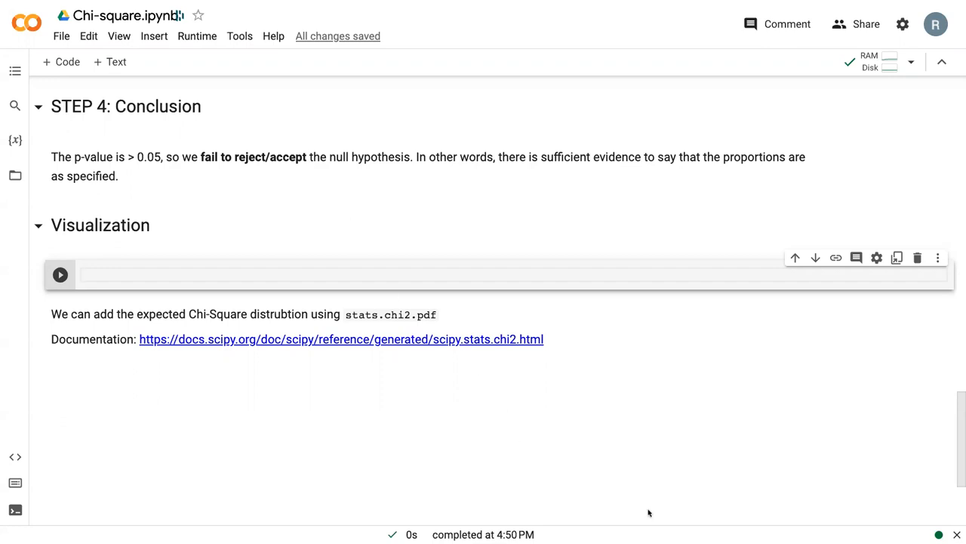
pyautogui.moveTo(647, 513)
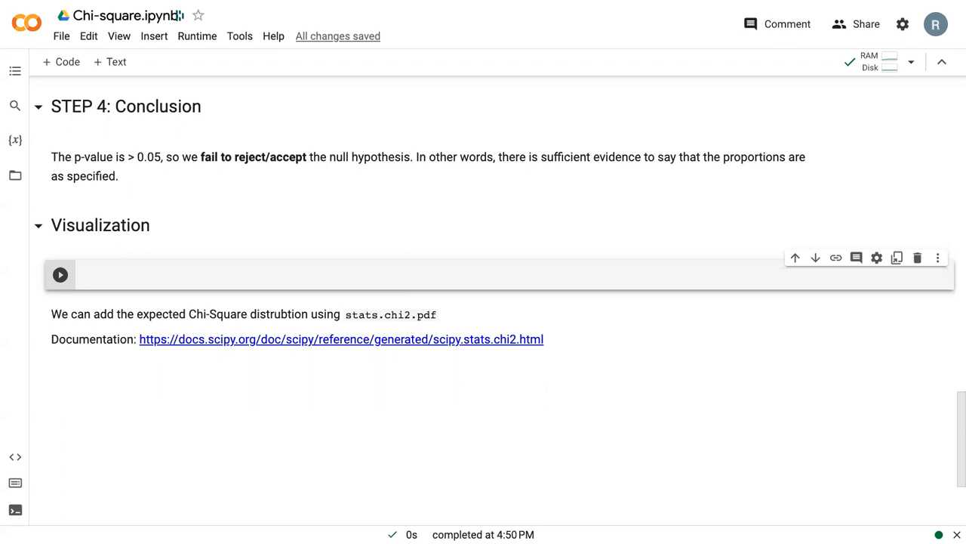
pyautogui.moveTo(125, 278)
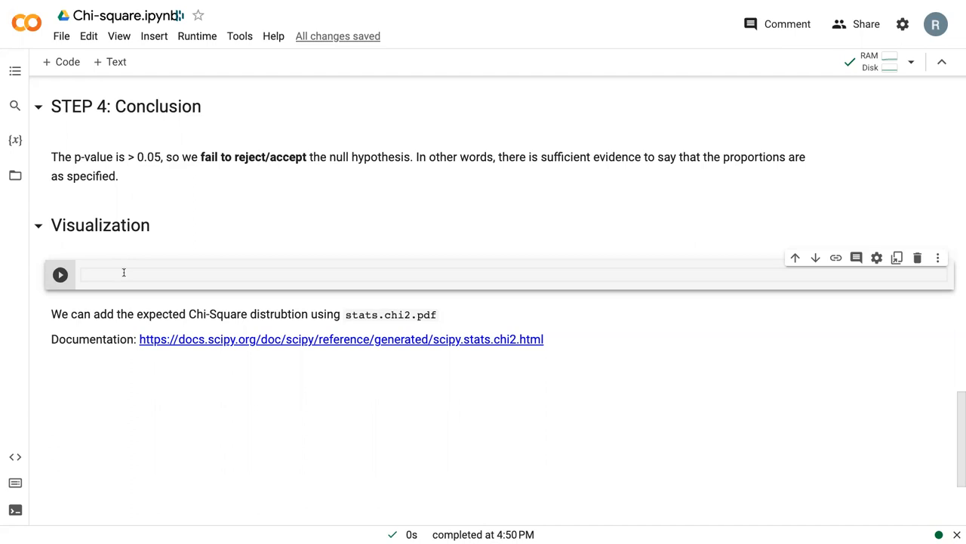
# Start a ggplot expression on chisq_df, accepting the data frame name from autocomplete.
pyautogui.write('()')
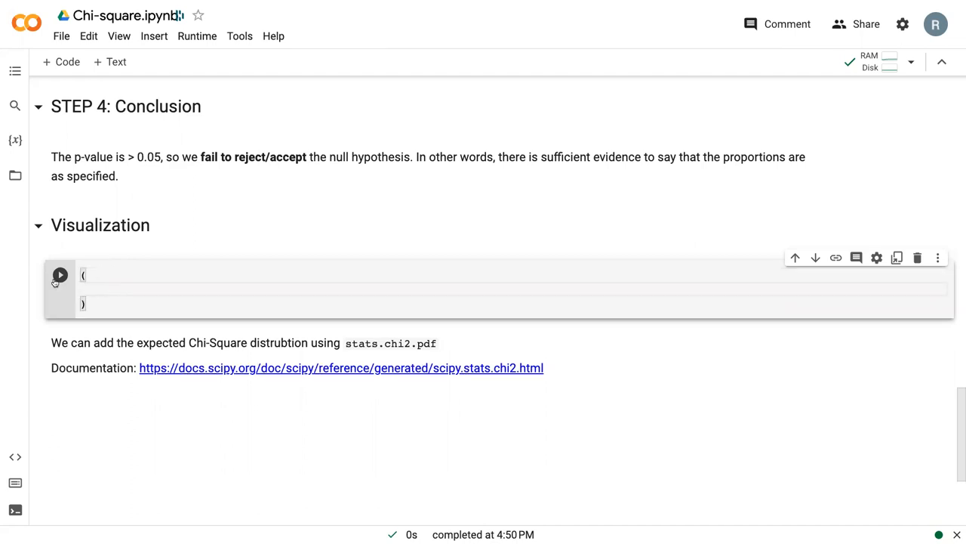
pyautogui.write('ggpl')
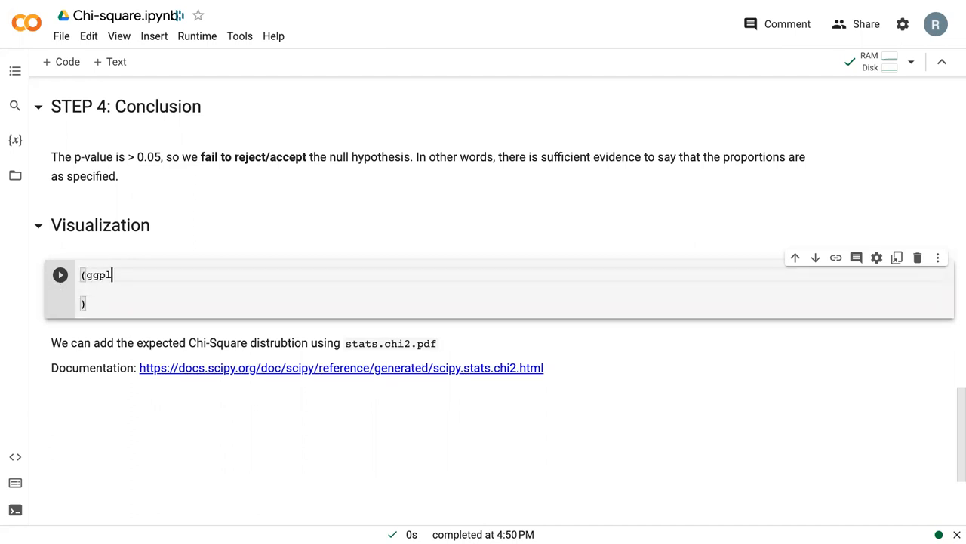
pyautogui.write('ot()')
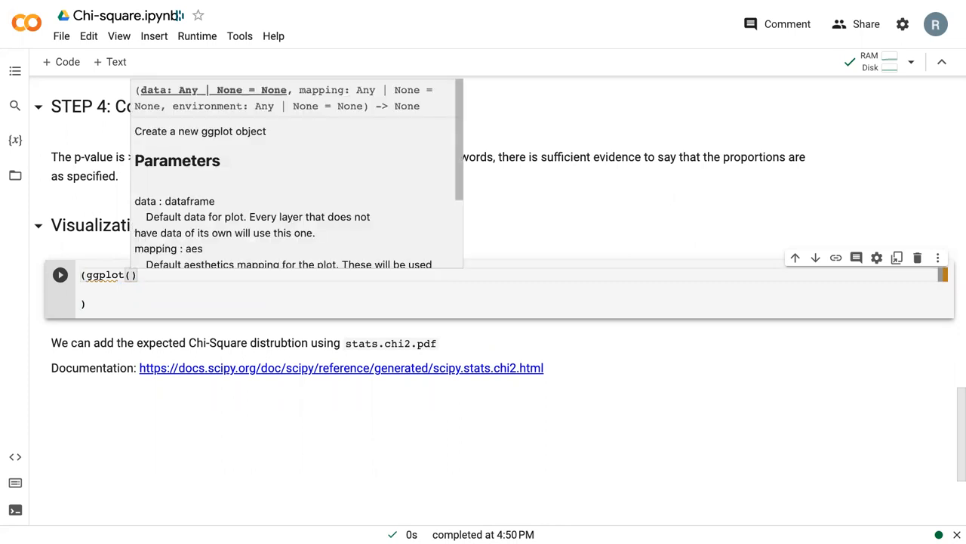
pyautogui.write('chisq_d')
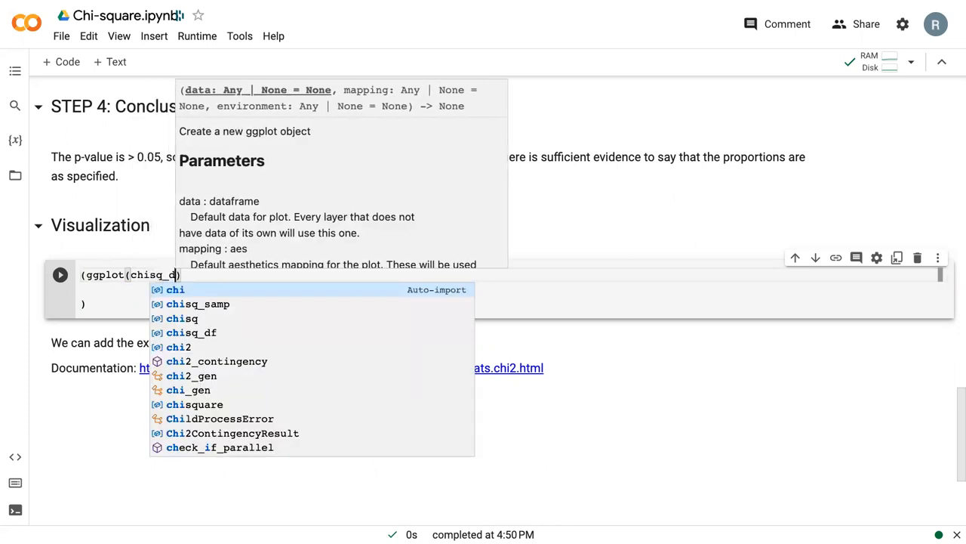
pyautogui.click(192, 332)
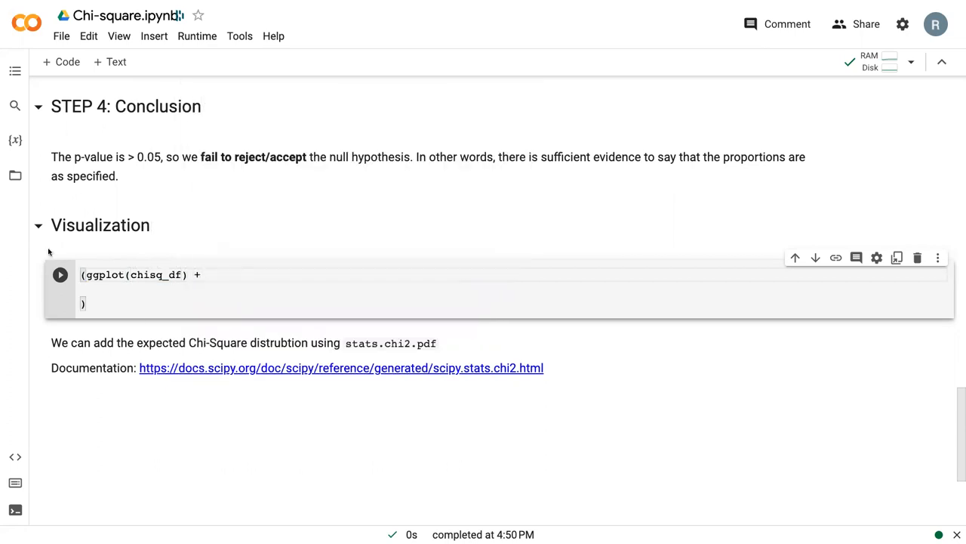
pyautogui.scroll(3)
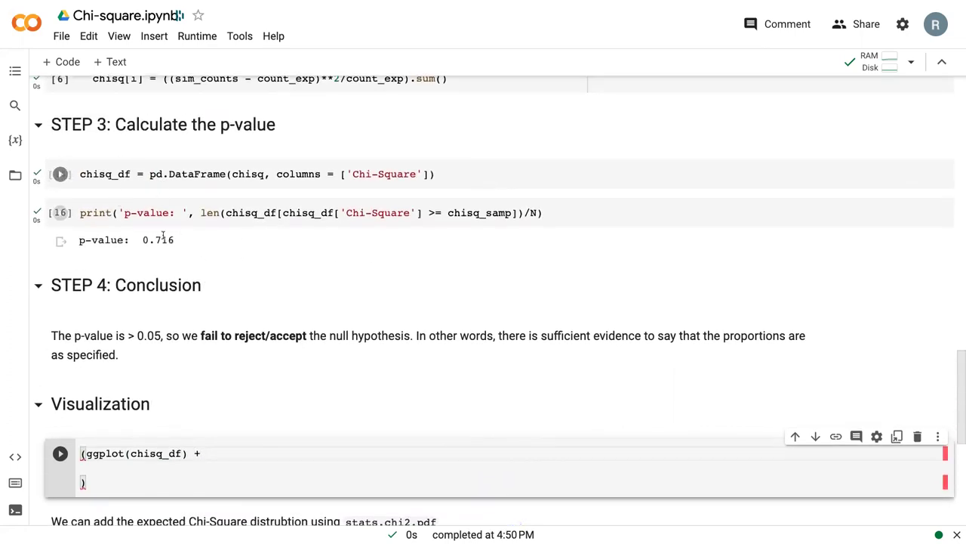
pyautogui.scroll(-3)
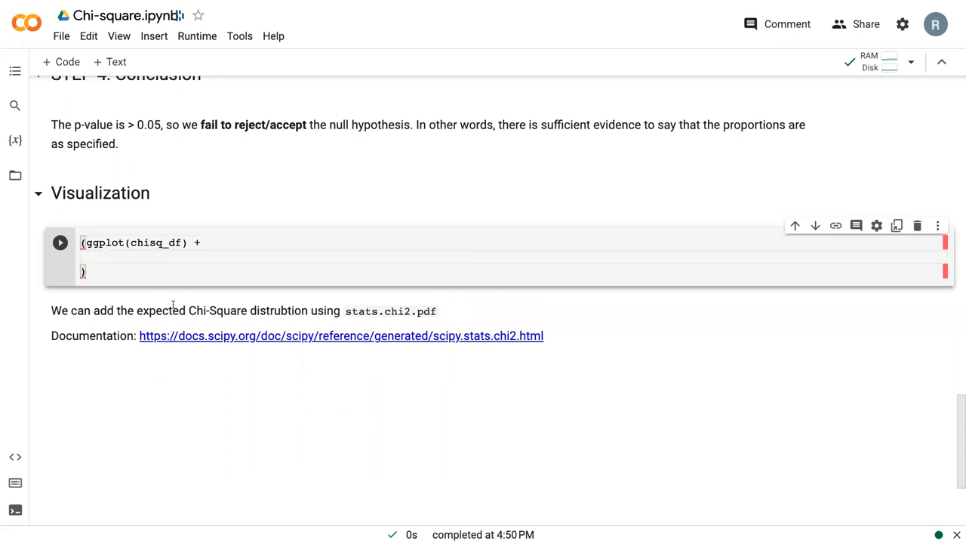
# Add a geom_histogram layer mapping x = 'Chi-Square' and y = after_stat('density').
pyautogui.write('geom_histogram(ae')
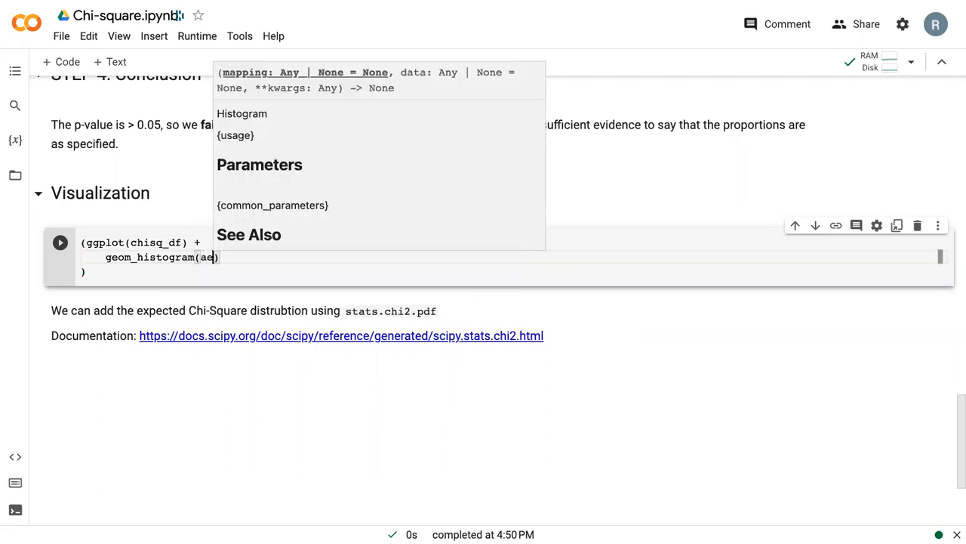
pyautogui.write('s(')
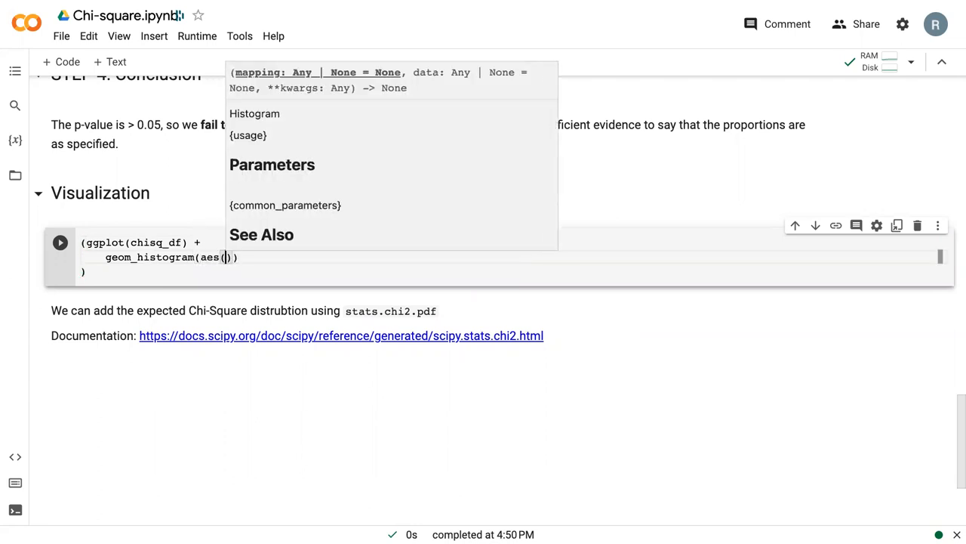
pyautogui.write("x = 'Chi'")
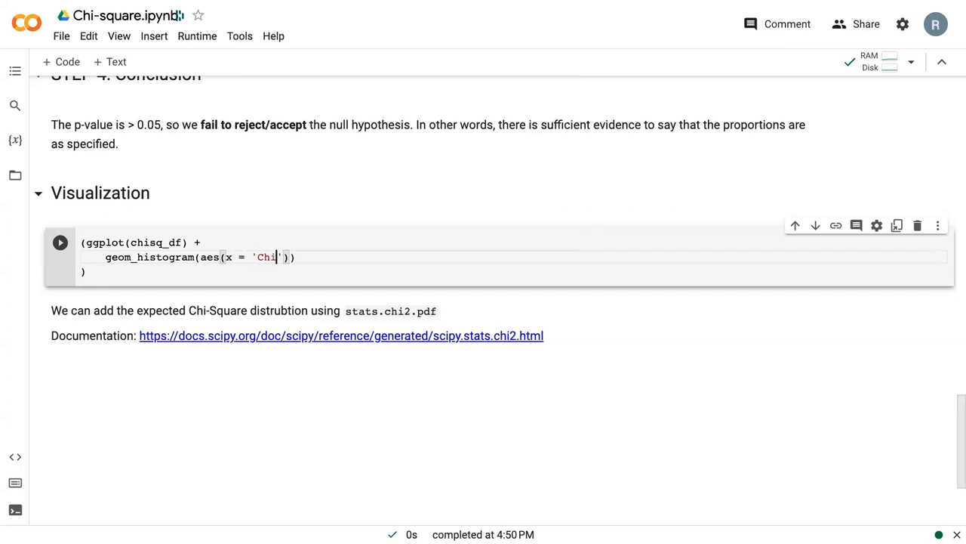
pyautogui.write('-Square')
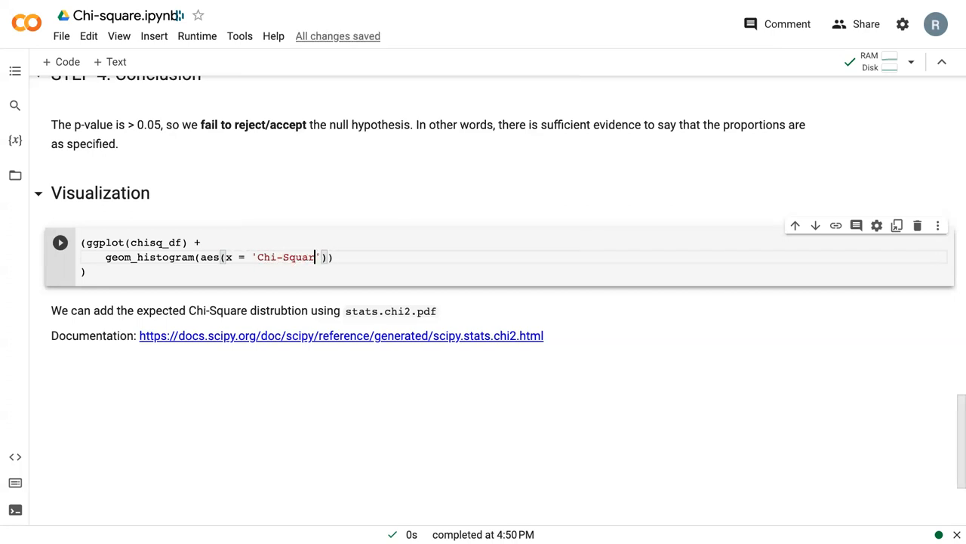
pyautogui.write('e')
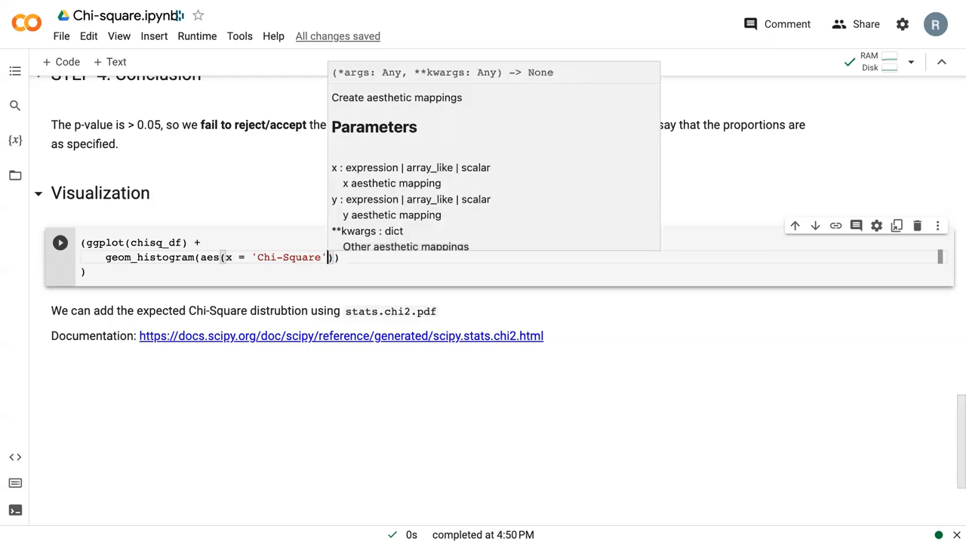
pyautogui.moveTo(450, 72)
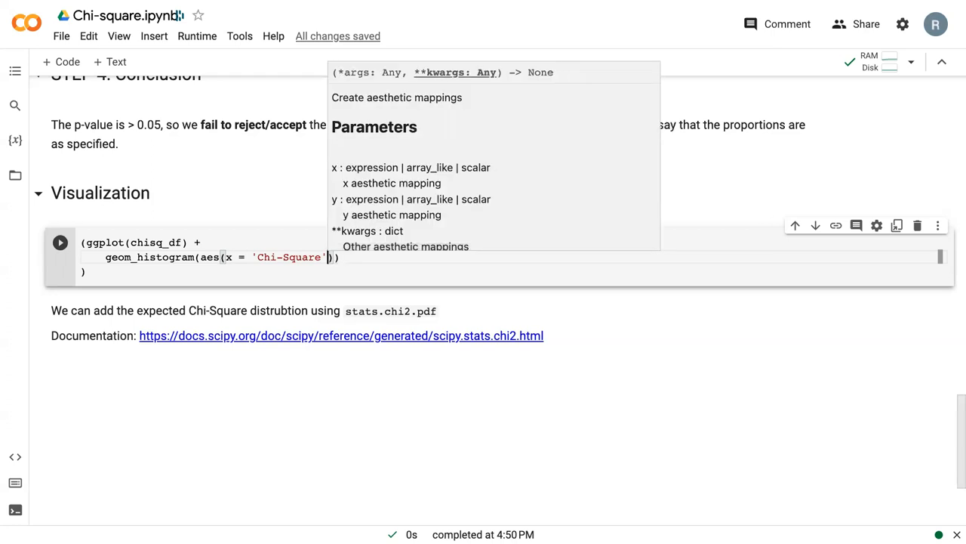
pyautogui.write(',')
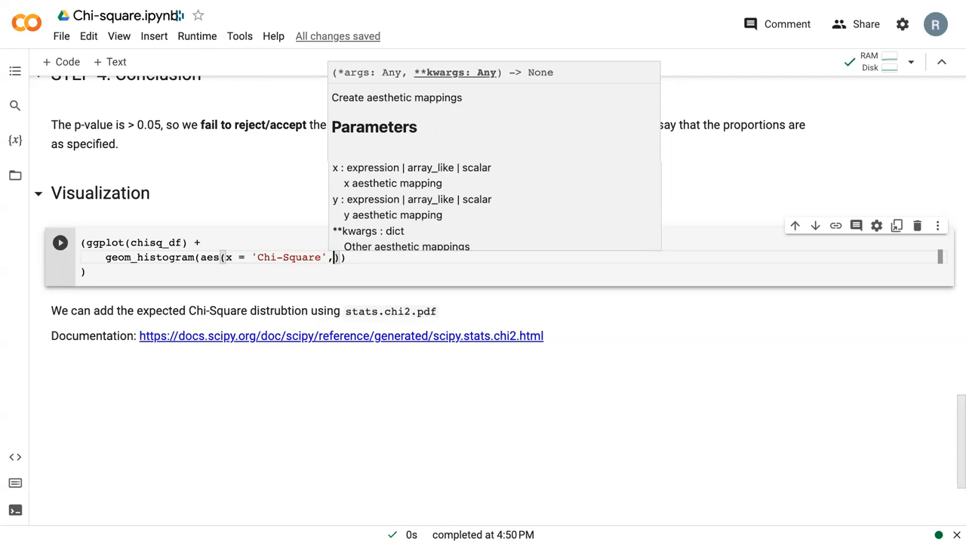
pyautogui.write(', y =')
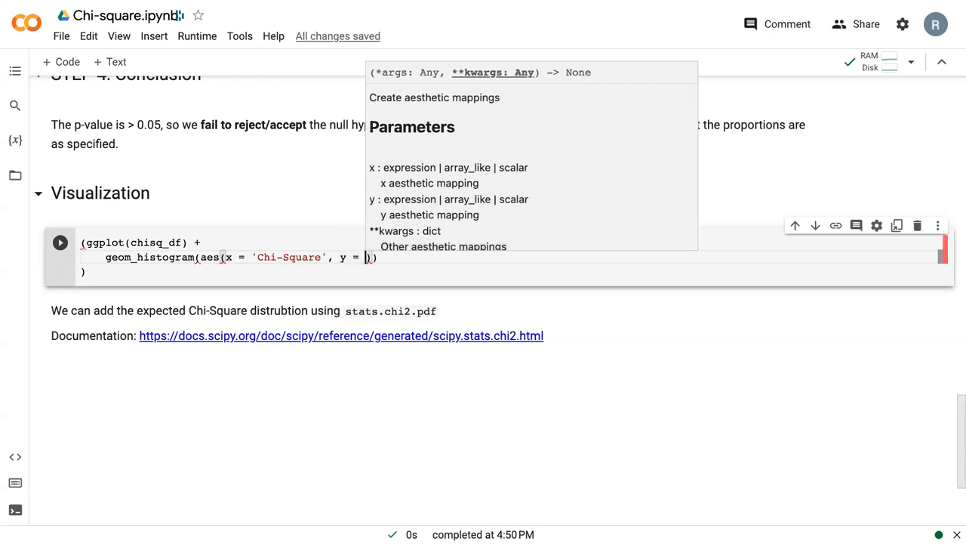
pyautogui.write('after_s')
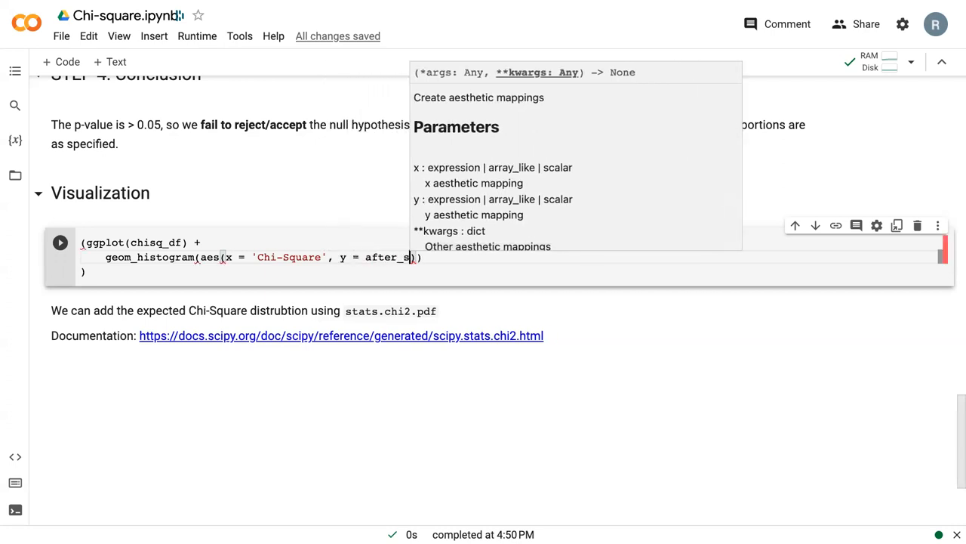
pyautogui.write("tat('")
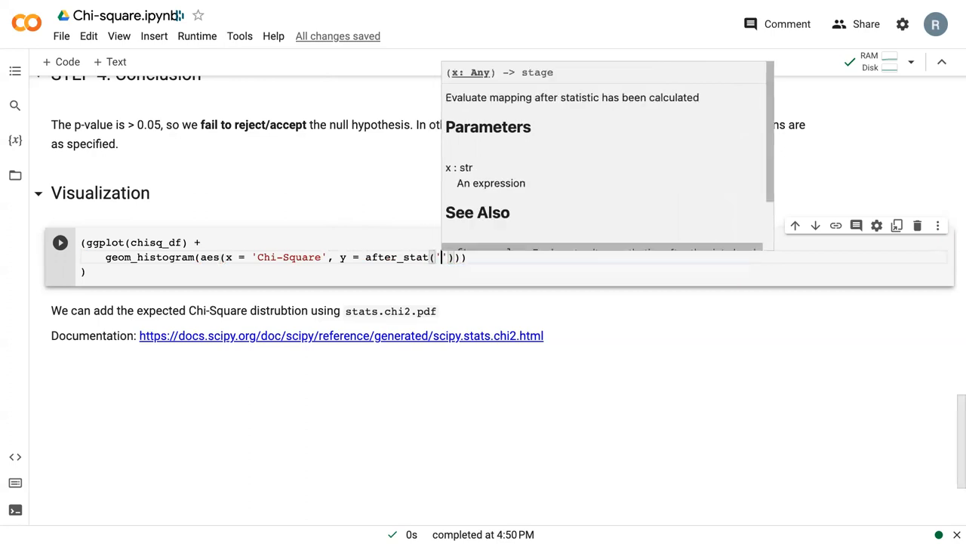
pyautogui.write('dencit')
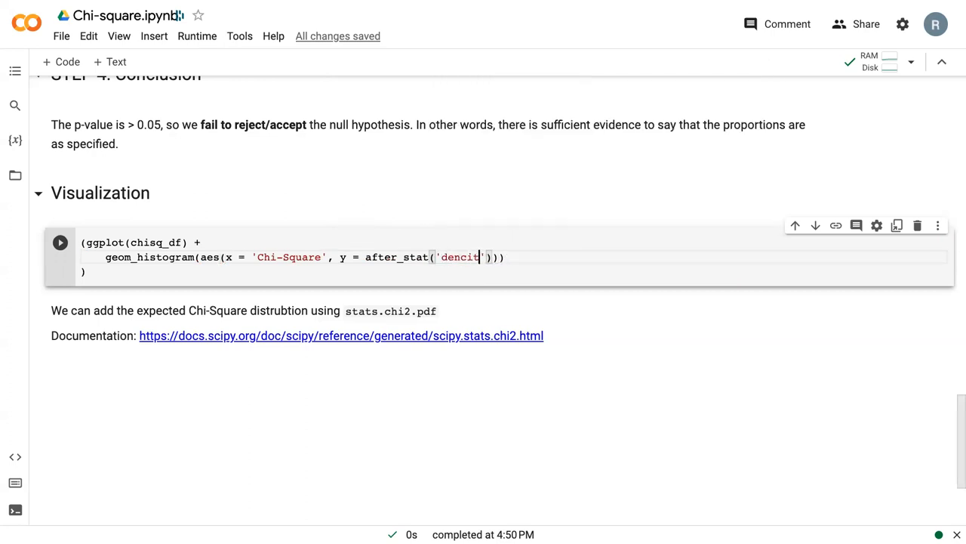
pyautogui.write('density')
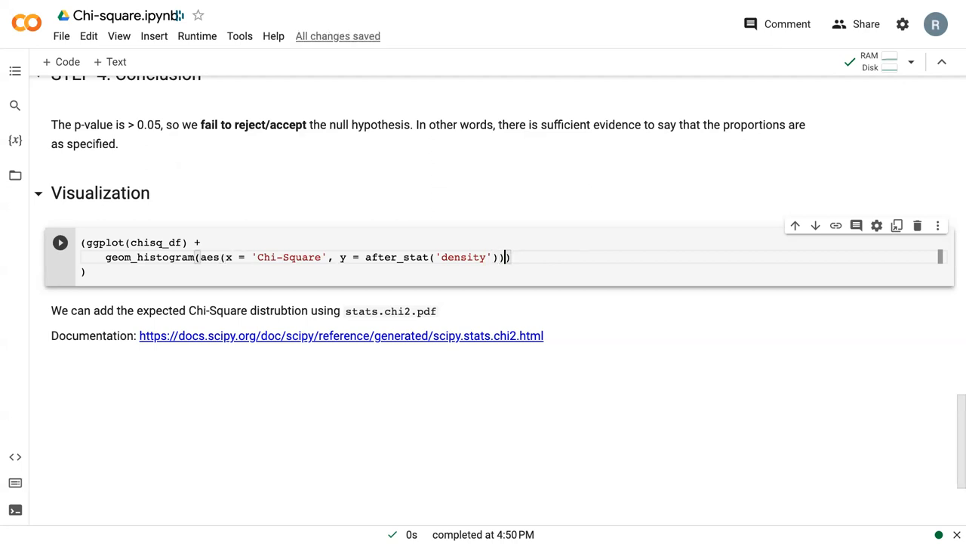
# Give the histogram black outlines and binwidth 0.75, ending with + for another layer.
pyautogui.write(')')
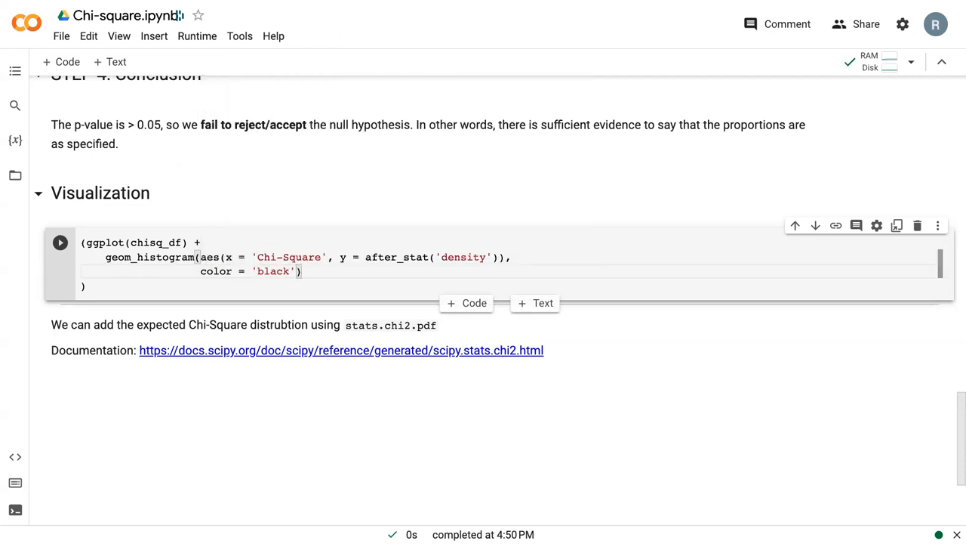
pyautogui.write('bins')
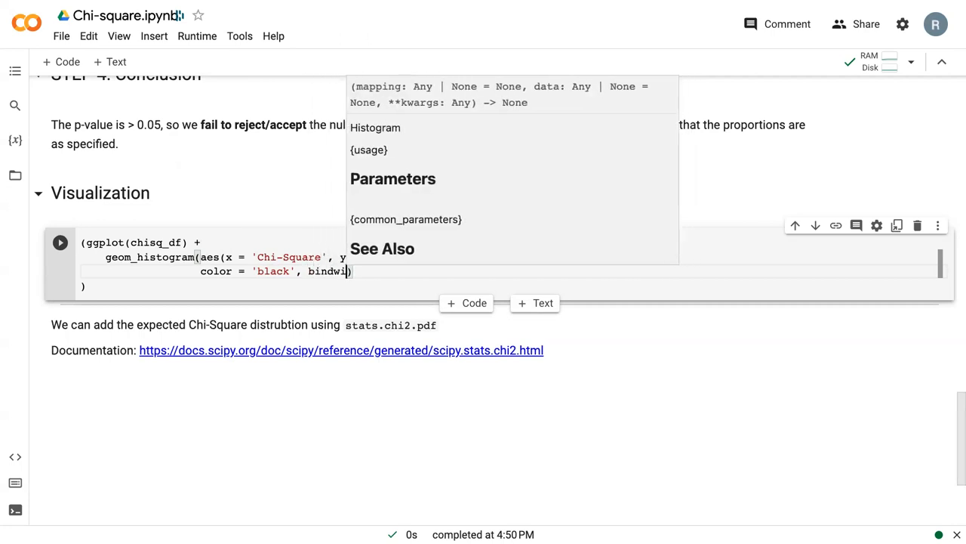
pyautogui.write('dth = 0.75')
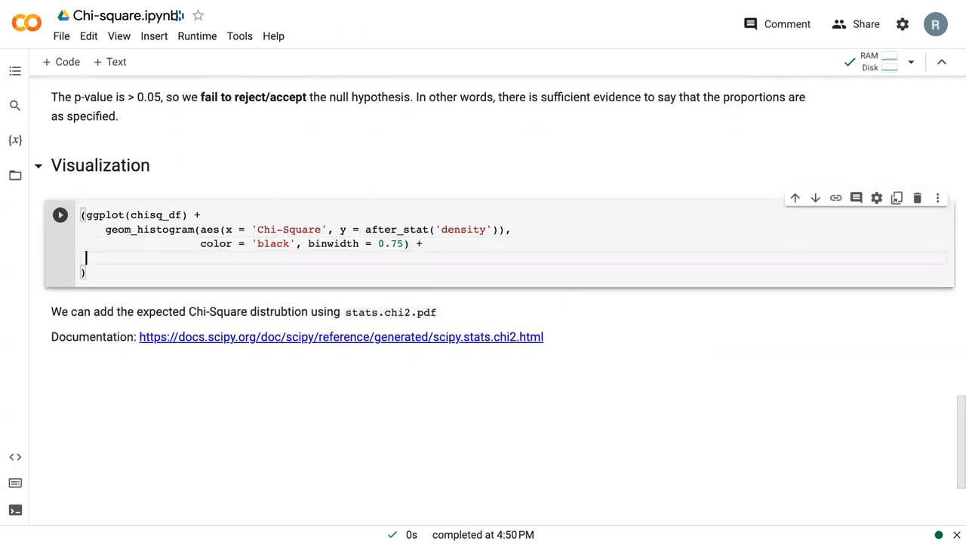
# Add geom_vline at xintercept chisq_samp with blue color and dashed linetype.
pyautogui.write('ge')
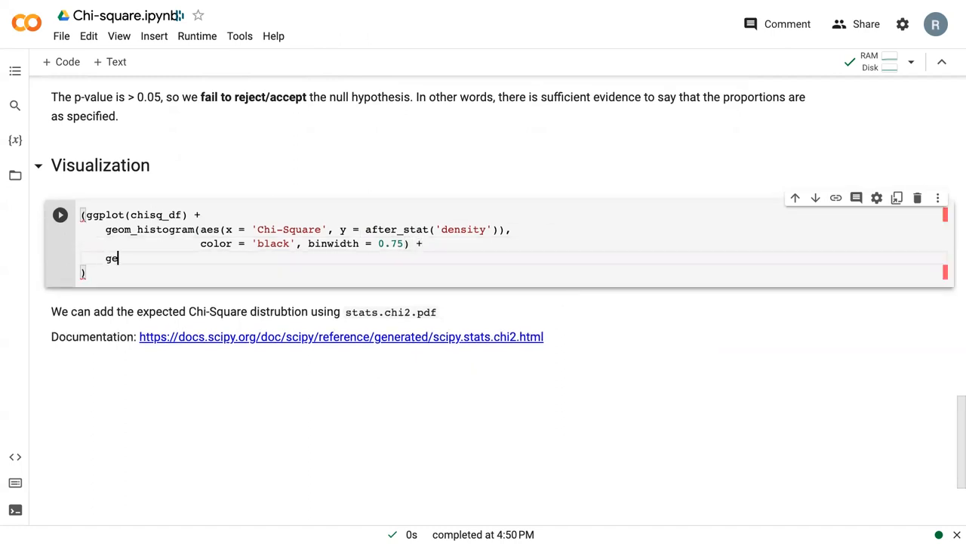
pyautogui.write('om_vline(')
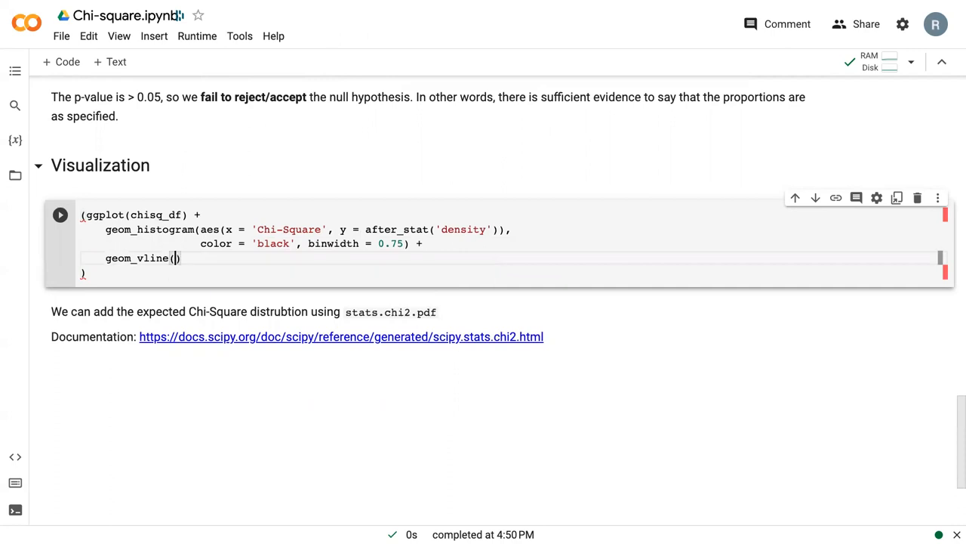
pyautogui.write('xintercept =')
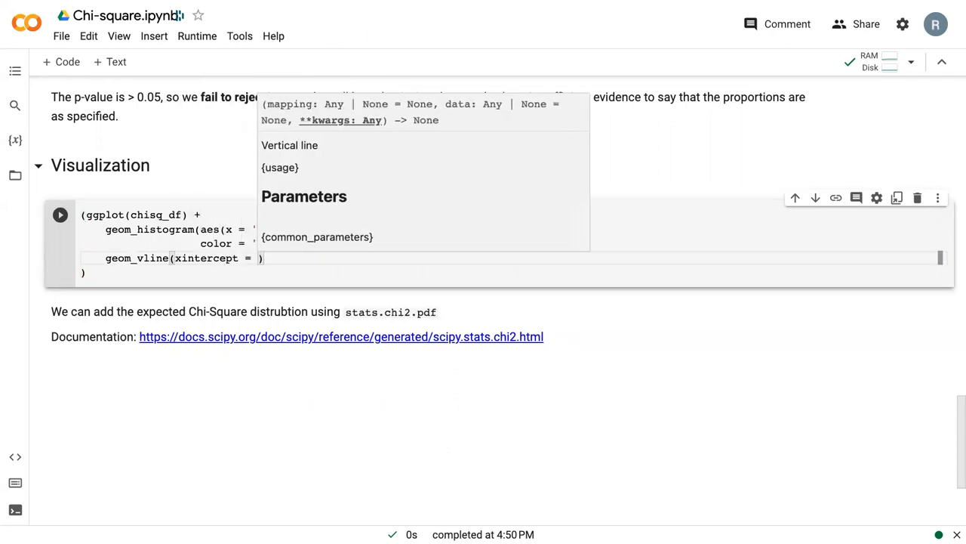
pyautogui.write("chisq_samp, color = ''")
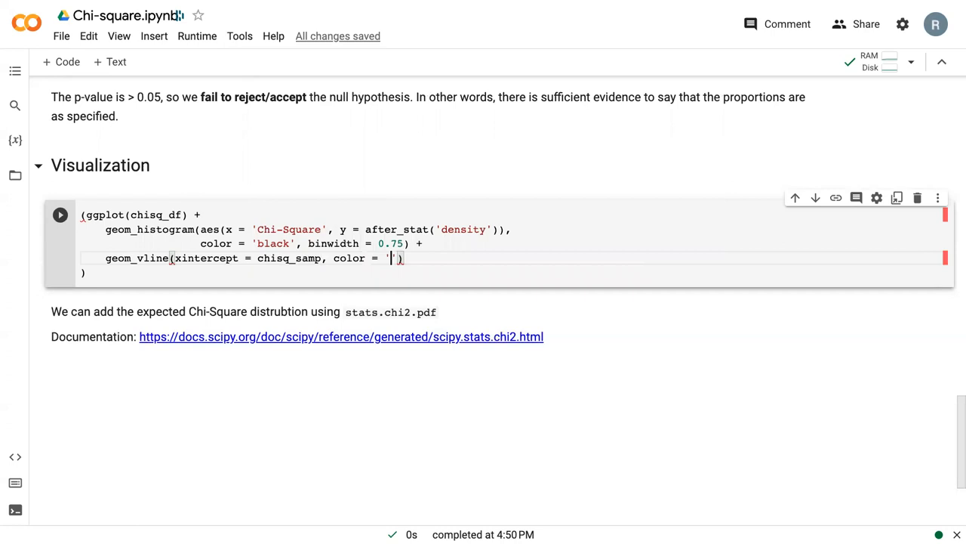
pyautogui.write("blue',")
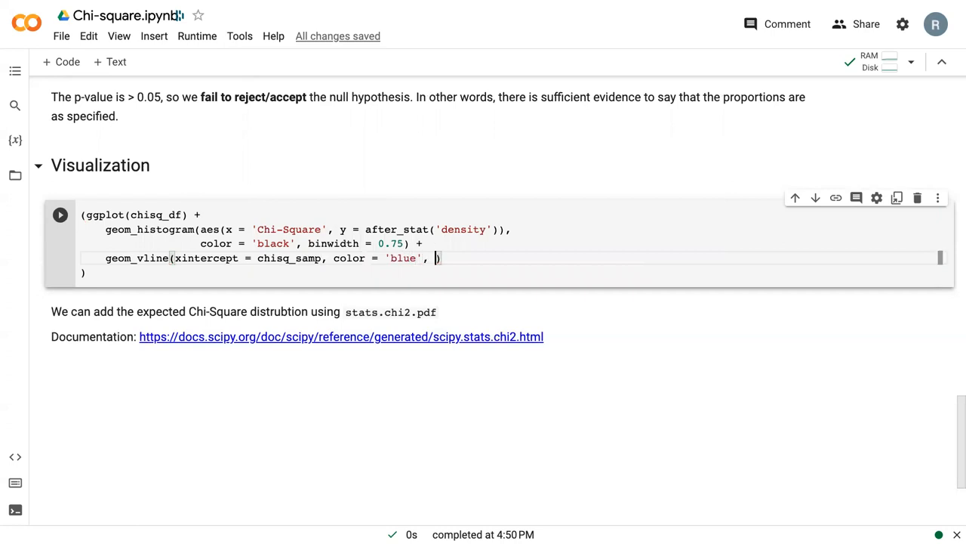
pyautogui.write("linetype = 'dashed")
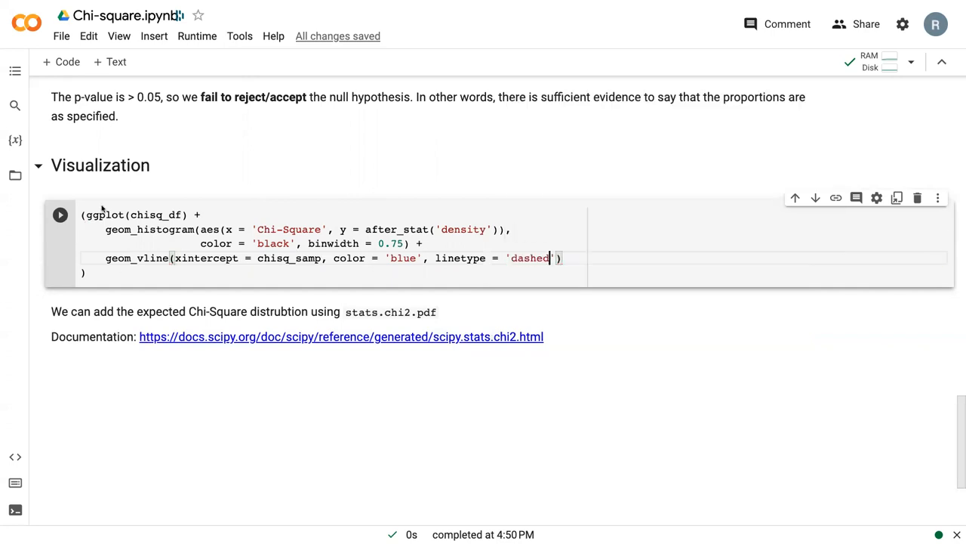
# Run the Visualization cell to render the density histogram with its dashed line.
pyautogui.click(60, 214)
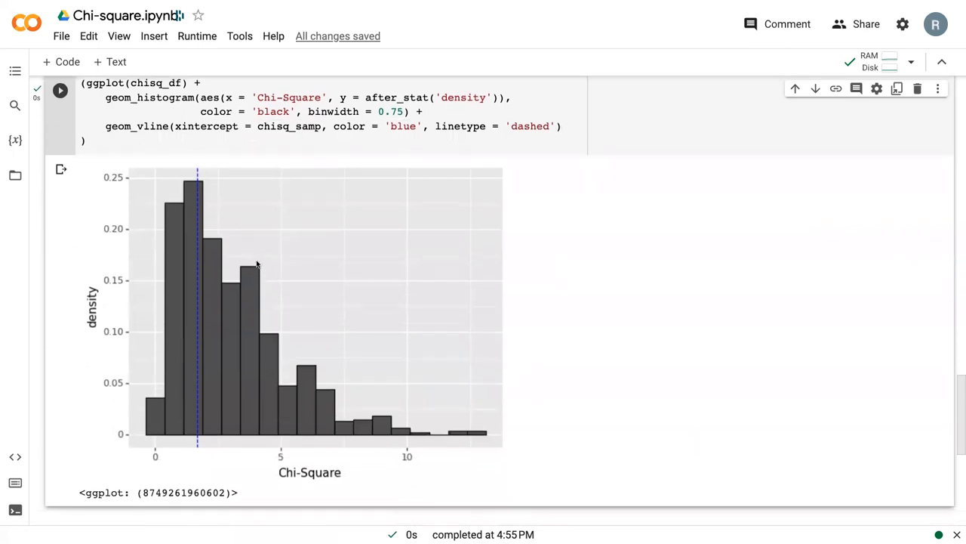
pyautogui.moveTo(178, 209)
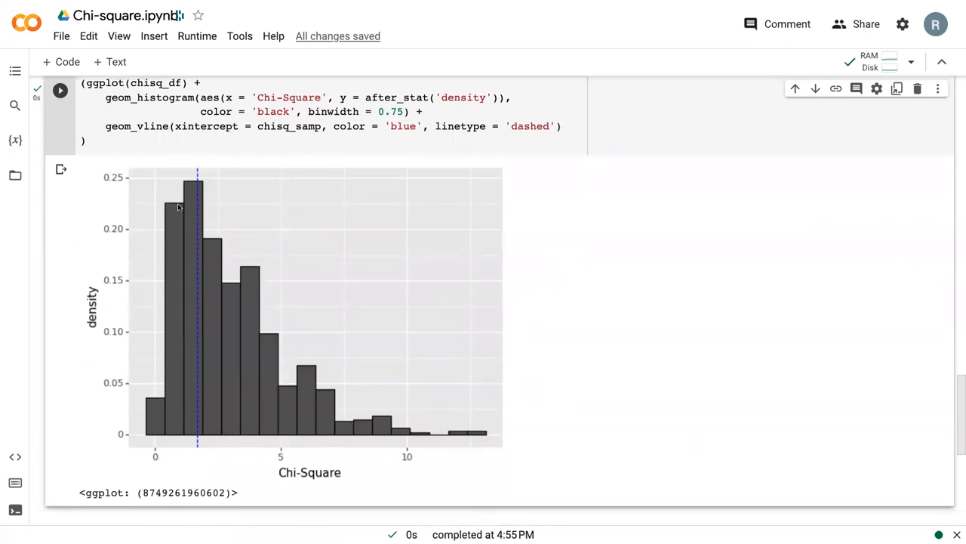
pyautogui.moveTo(287, 438)
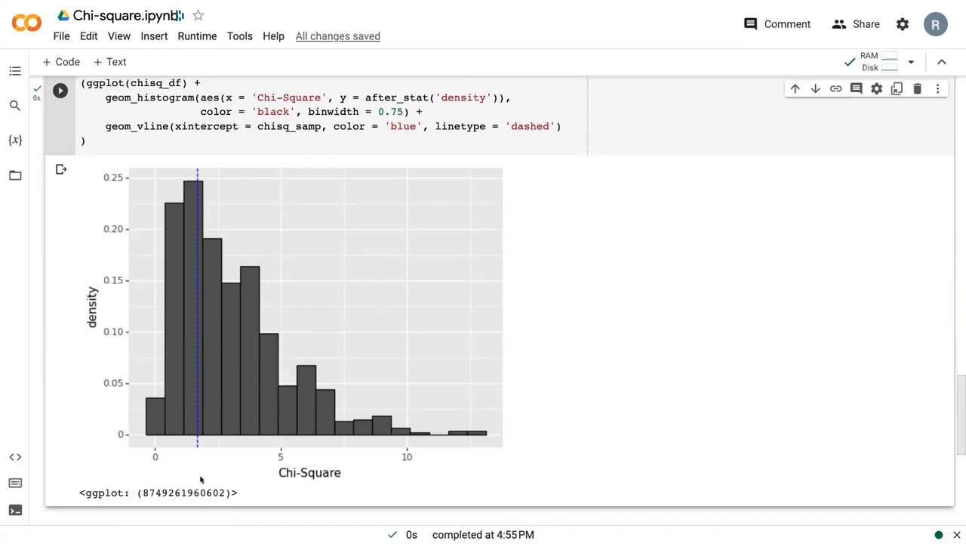
pyautogui.moveTo(208, 492)
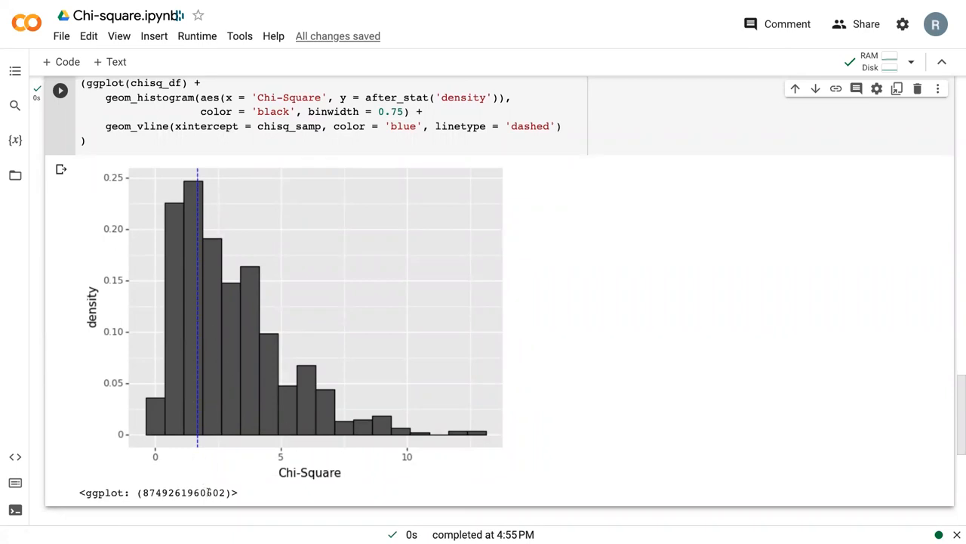
pyautogui.moveTo(214, 442)
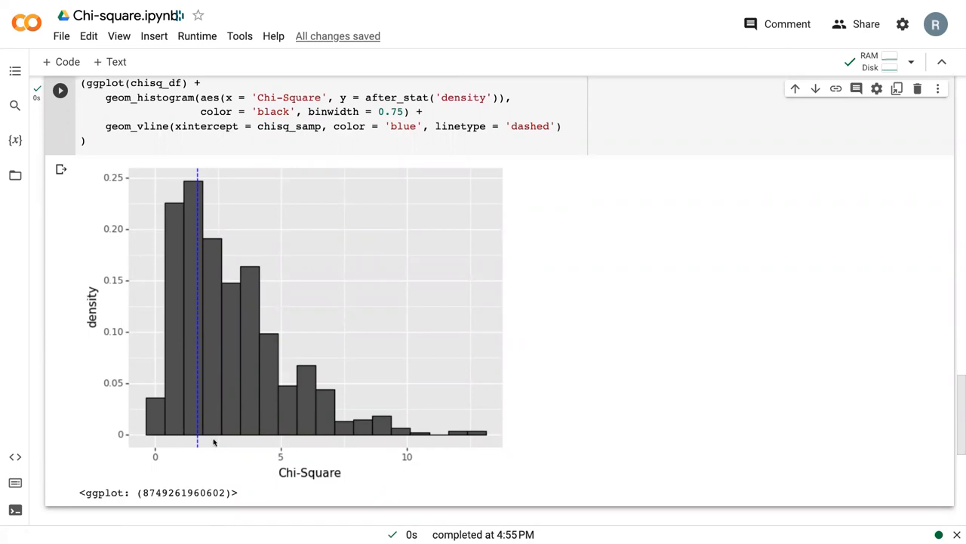
pyautogui.moveTo(194, 330)
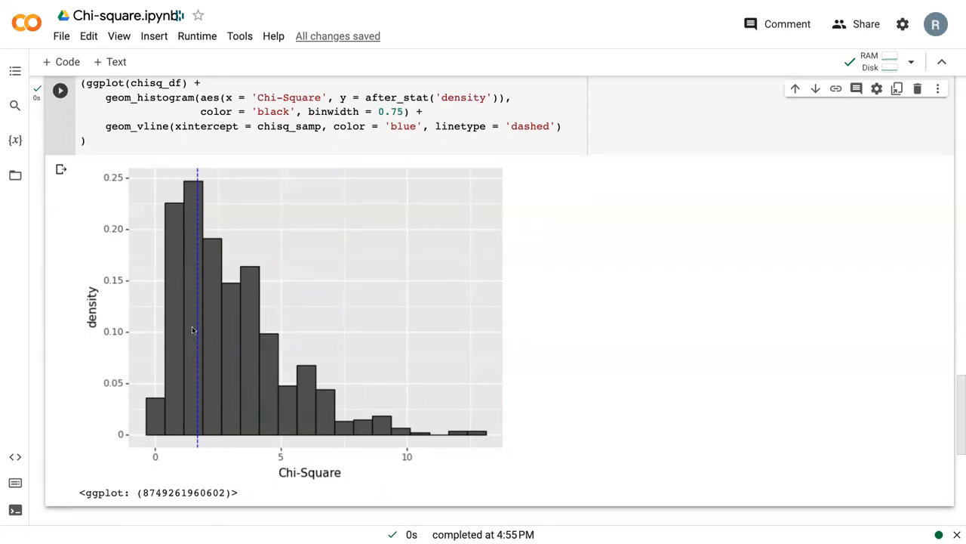
pyautogui.moveTo(362, 406)
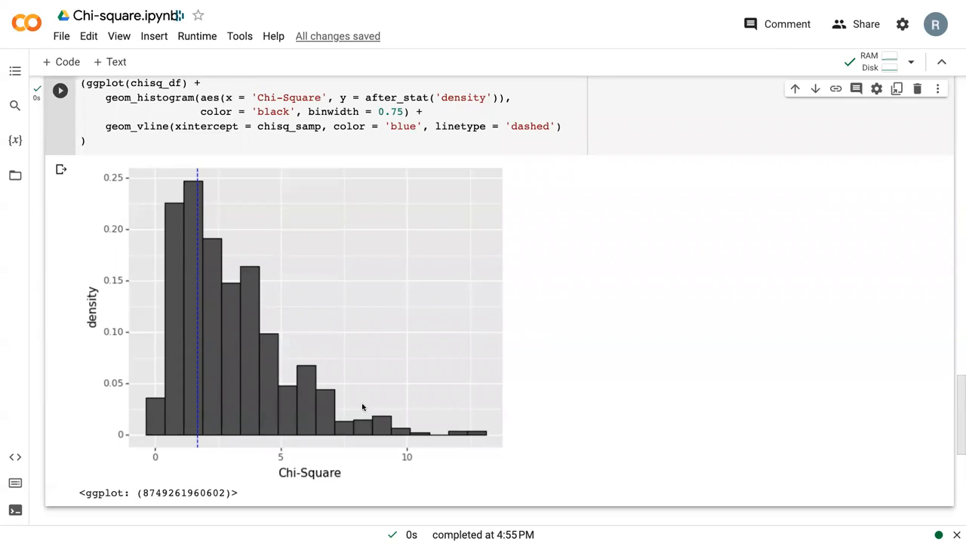
pyautogui.moveTo(419, 414)
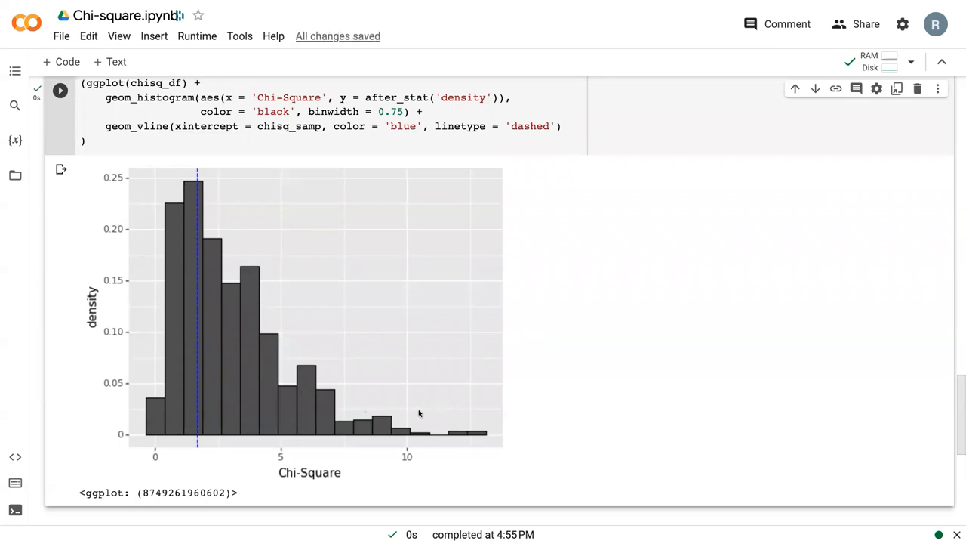
pyautogui.scroll(3)
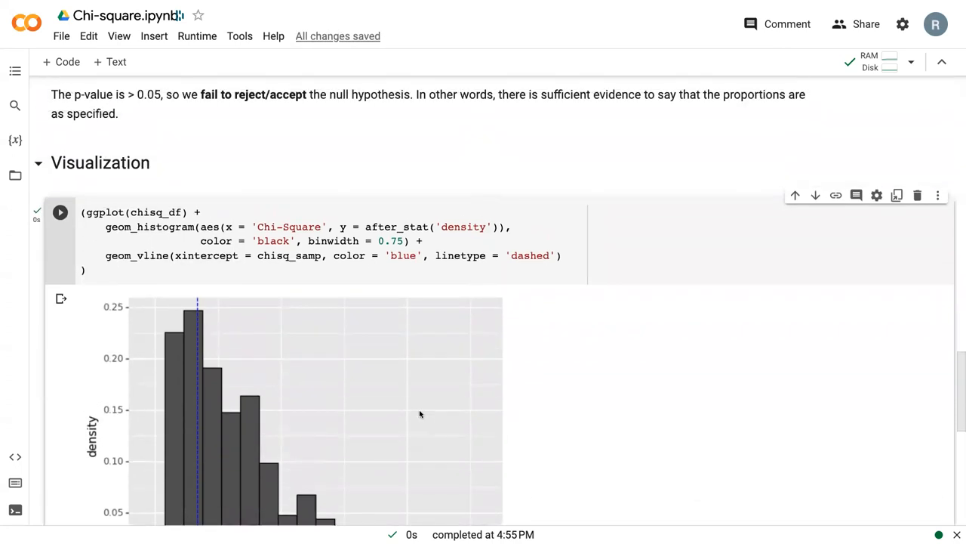
pyautogui.scroll(3)
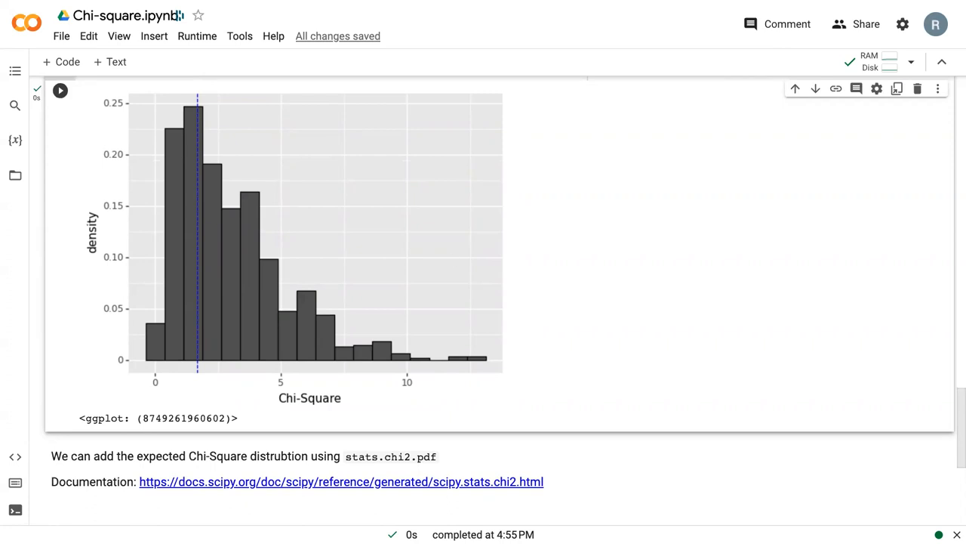
pyautogui.scroll(3)
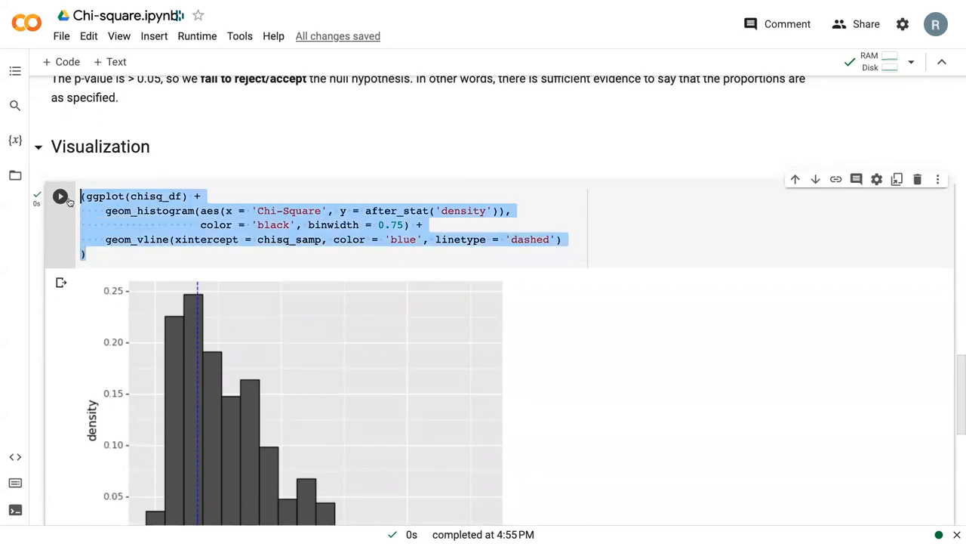
# Copy the plot code into a new cell below the Documentation link.
pyautogui.scroll(-3)
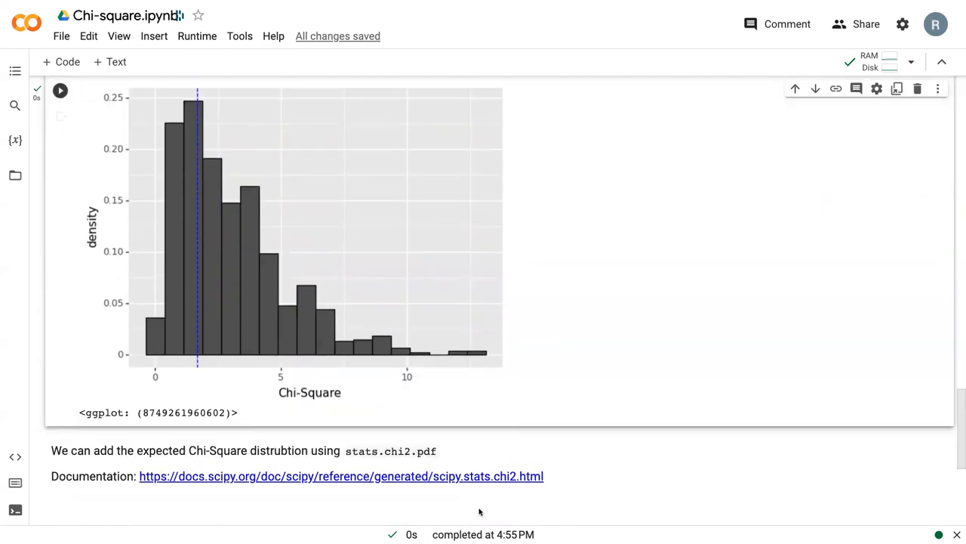
pyautogui.click(465, 385)
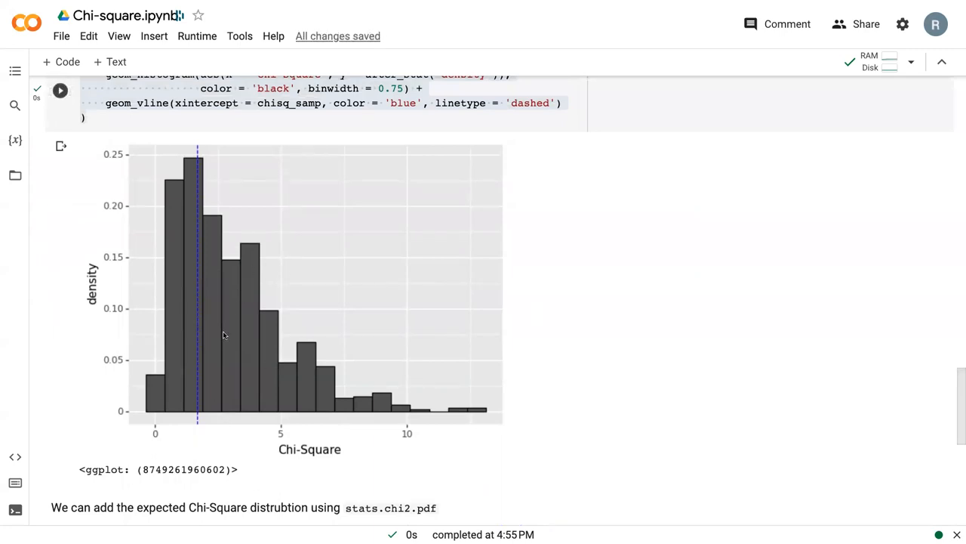
pyautogui.moveTo(618, 190)
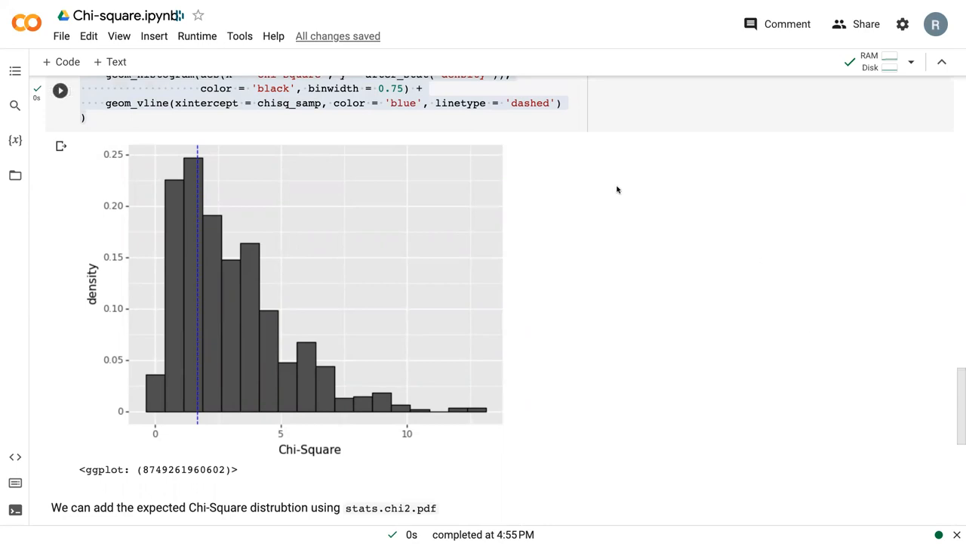
pyautogui.scroll(-3)
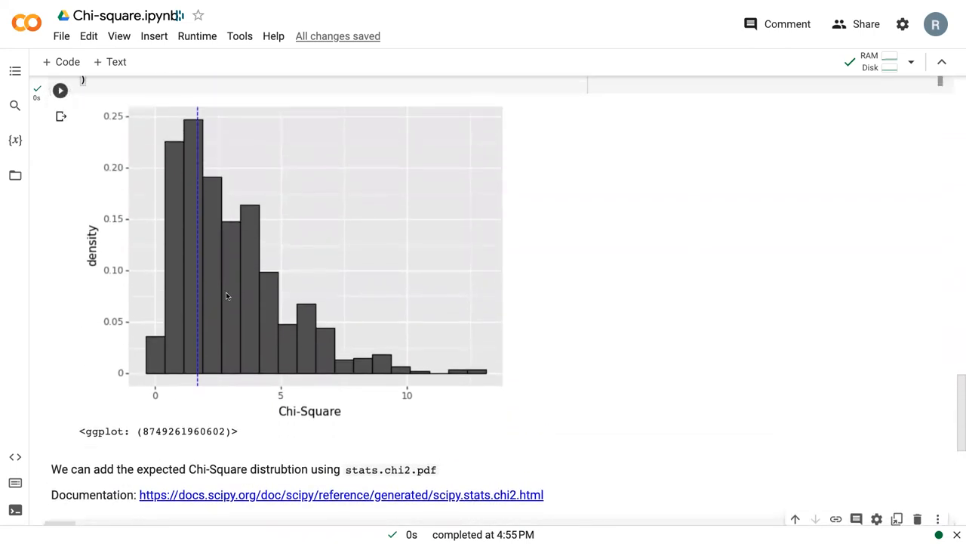
pyautogui.moveTo(456, 335)
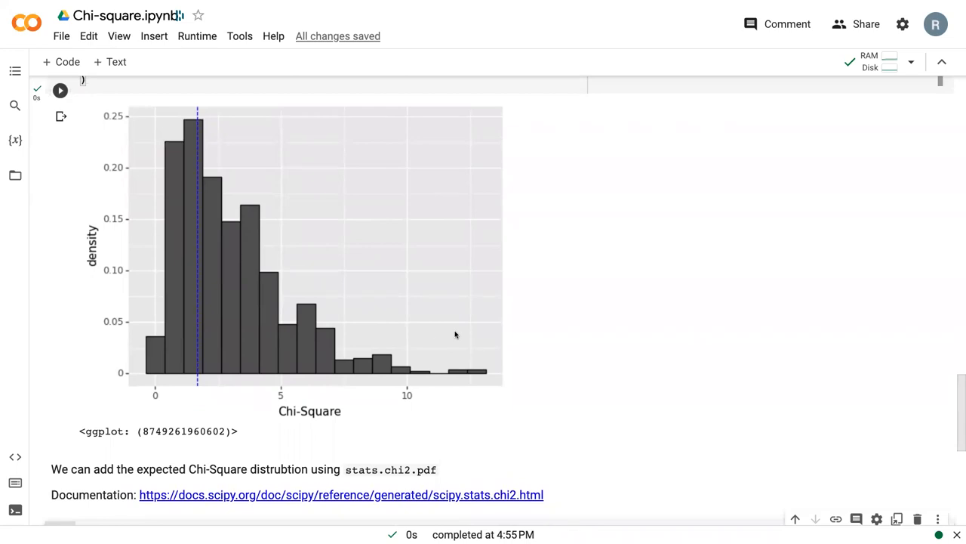
pyautogui.scroll(-3)
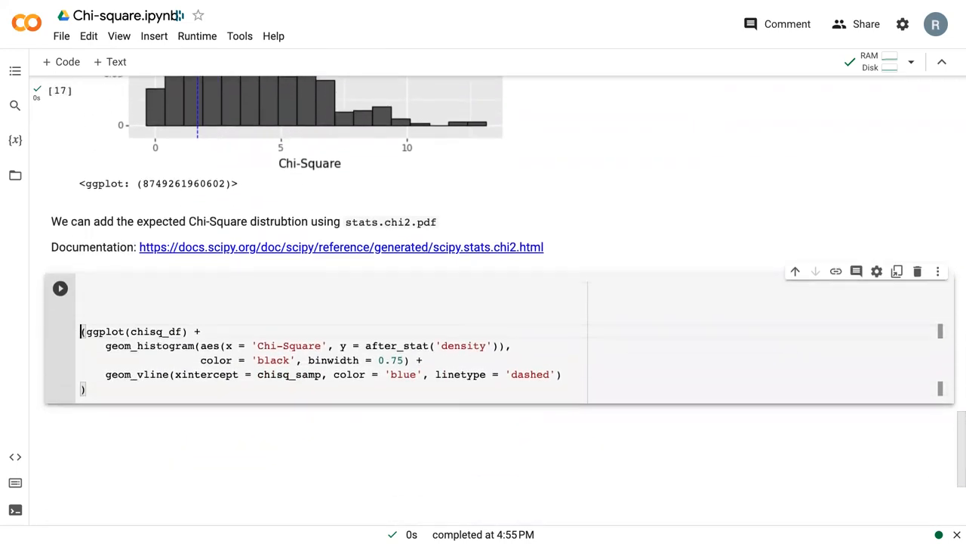
# In a new cell above the copied plot, define deg_f = 3 commented as number of categories minus 1.
pyautogui.click(104, 287)
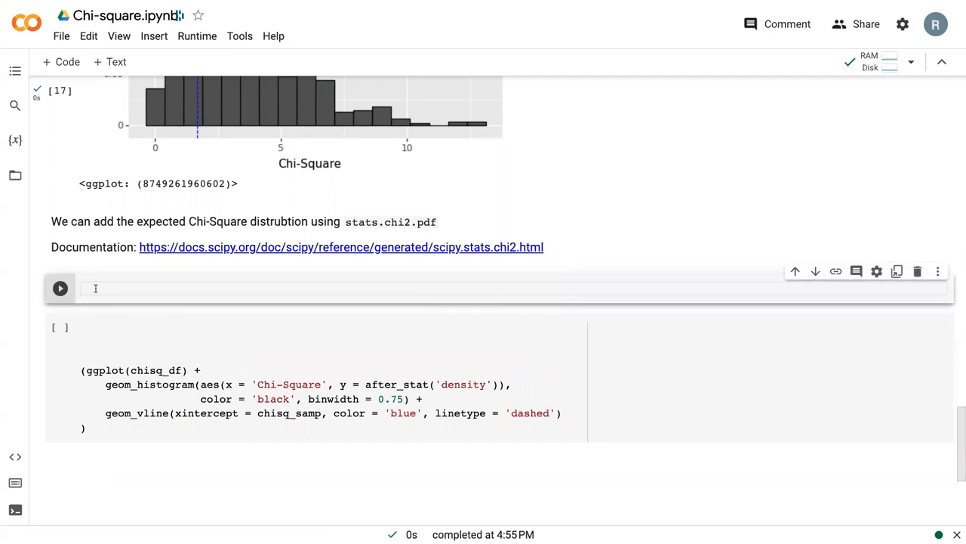
pyautogui.write('d')
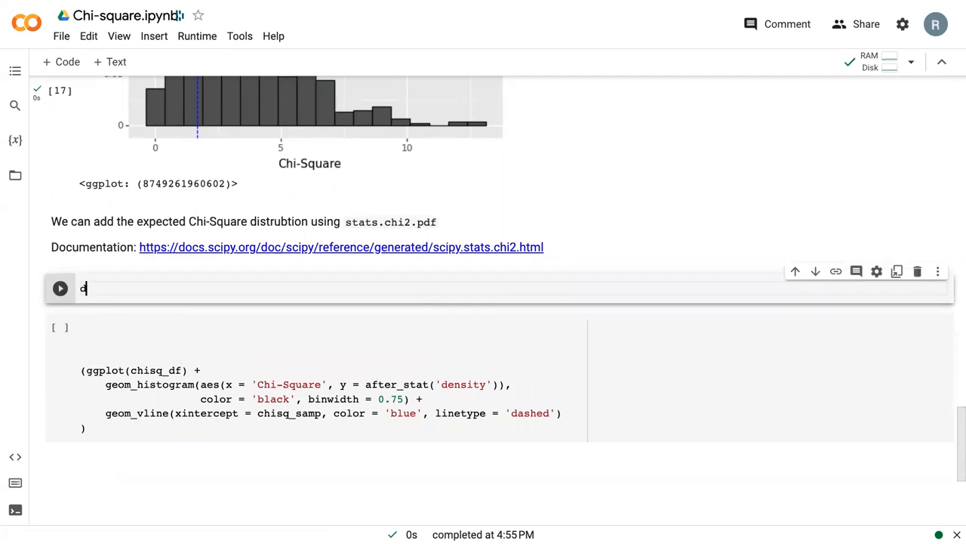
pyautogui.write('eg_f =')
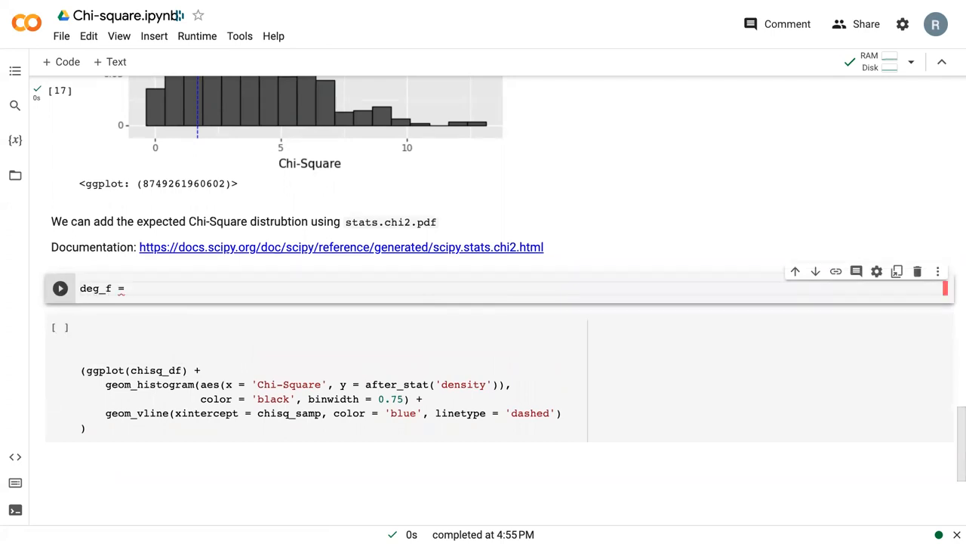
pyautogui.write('3')
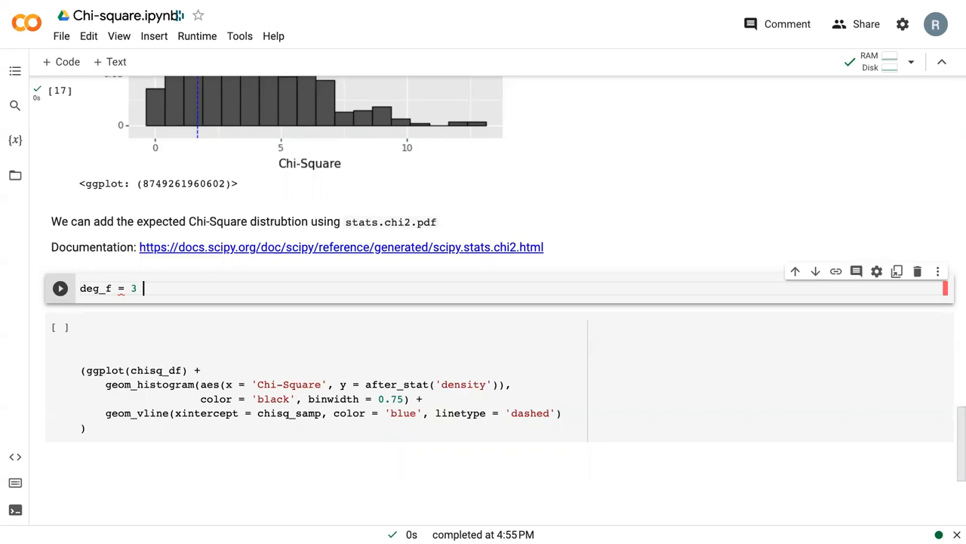
pyautogui.write('#')
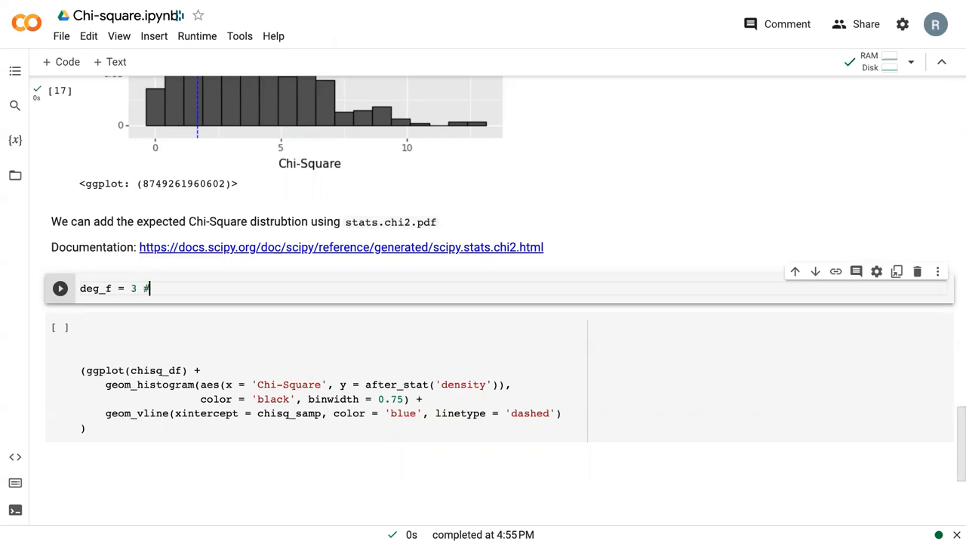
pyautogui.write('number th')
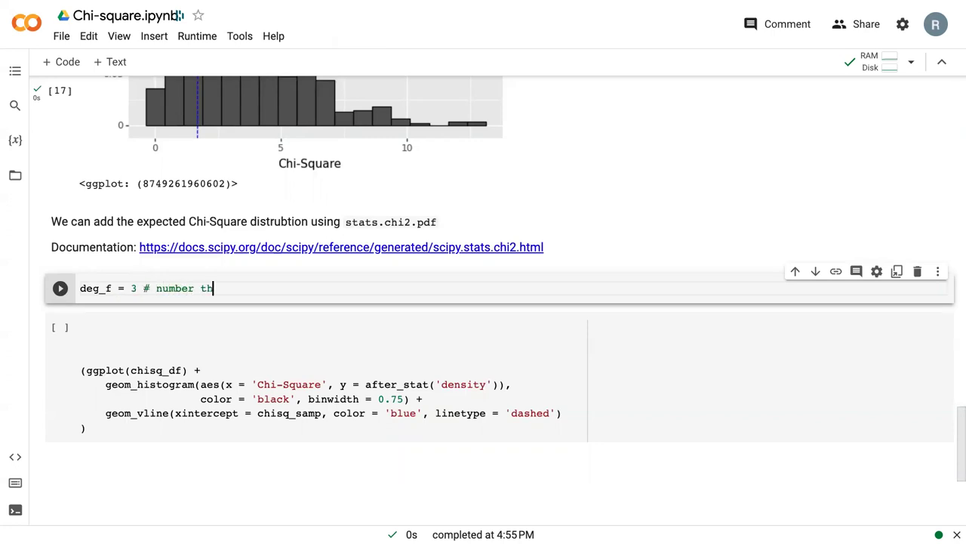
pyautogui.write('e cateog')
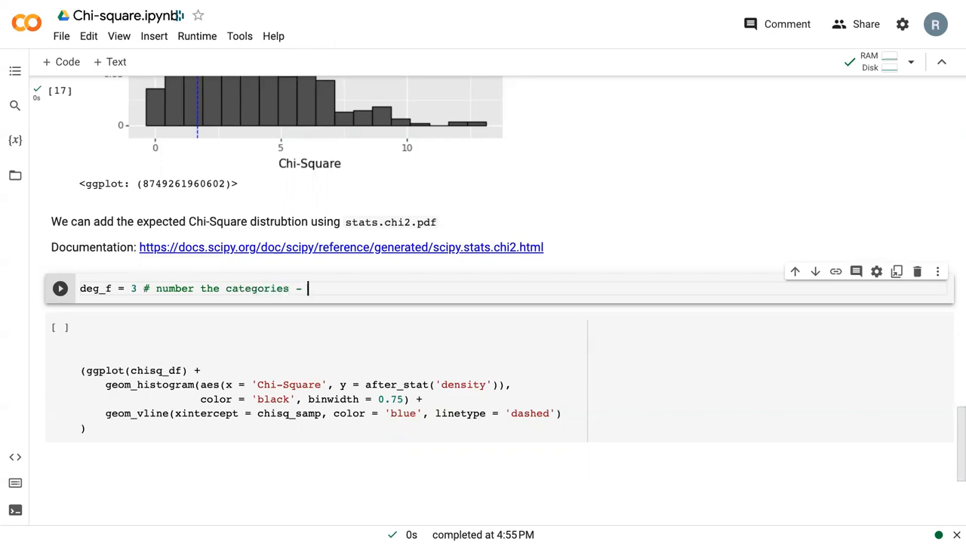
pyautogui.write('1')
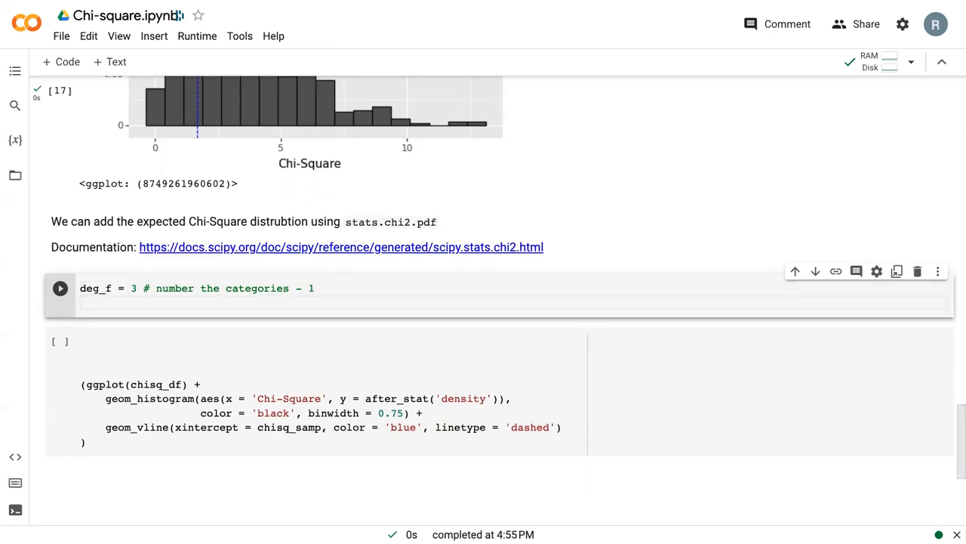
pyautogui.write('c')
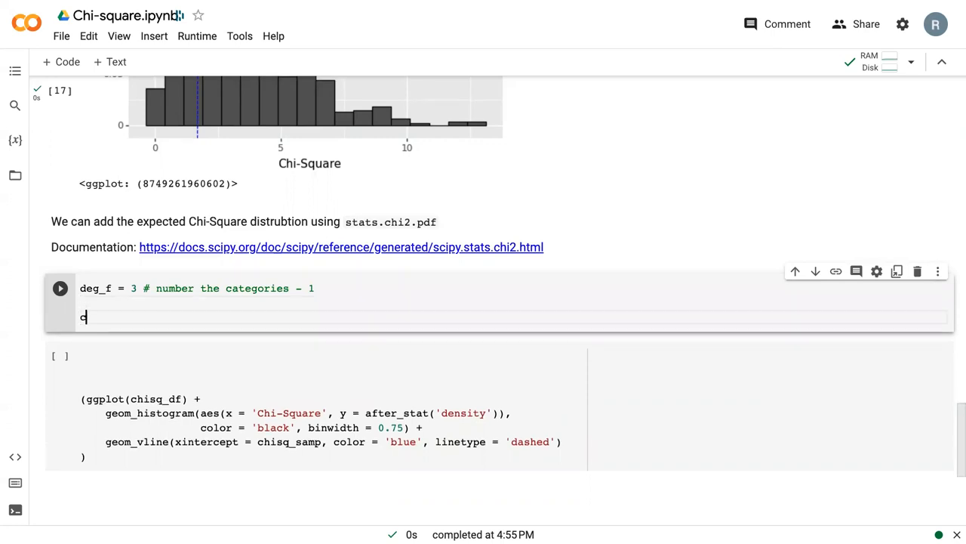
# Define chisq_df['x_pdf'] = np.linspace(0, 25, 1000).
pyautogui.write('chisq_df[')
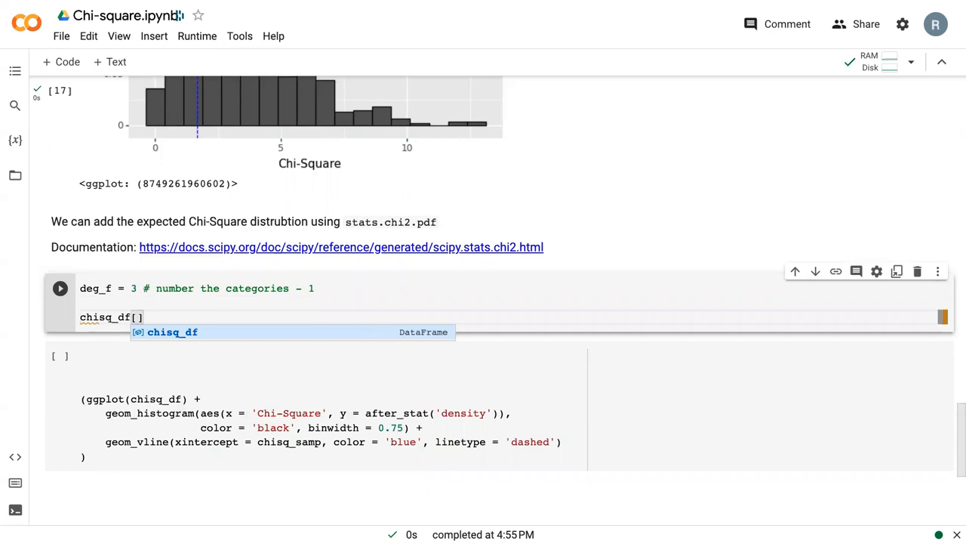
pyautogui.write("'")
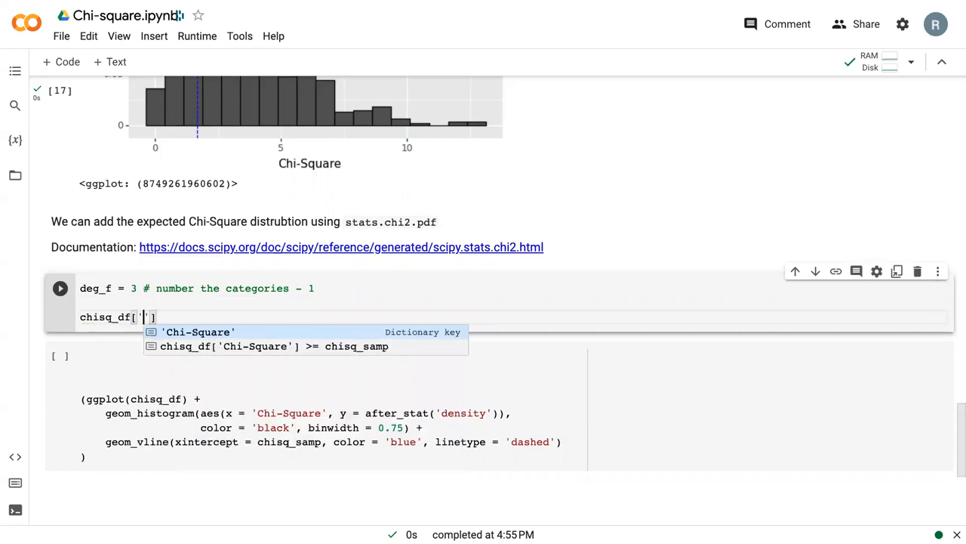
pyautogui.write('x_r')
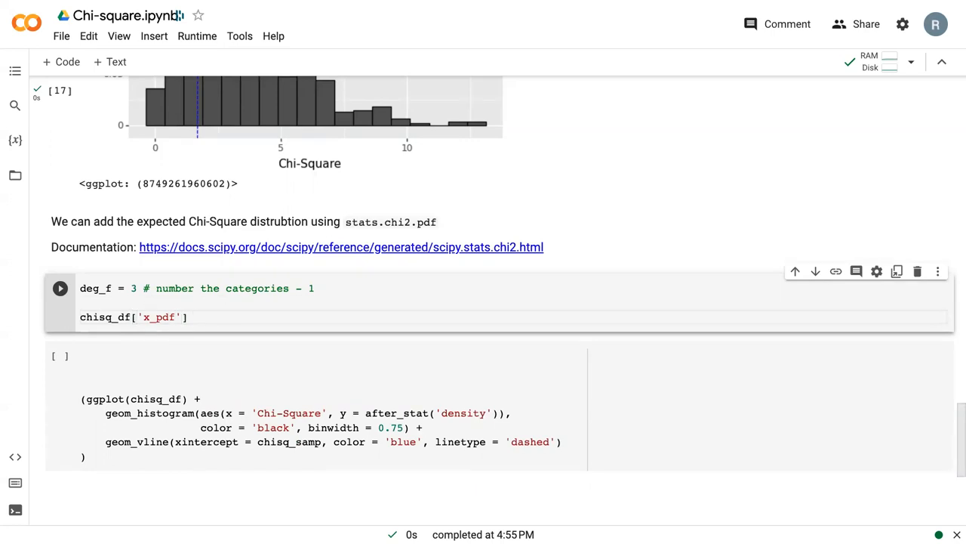
pyautogui.write('=')
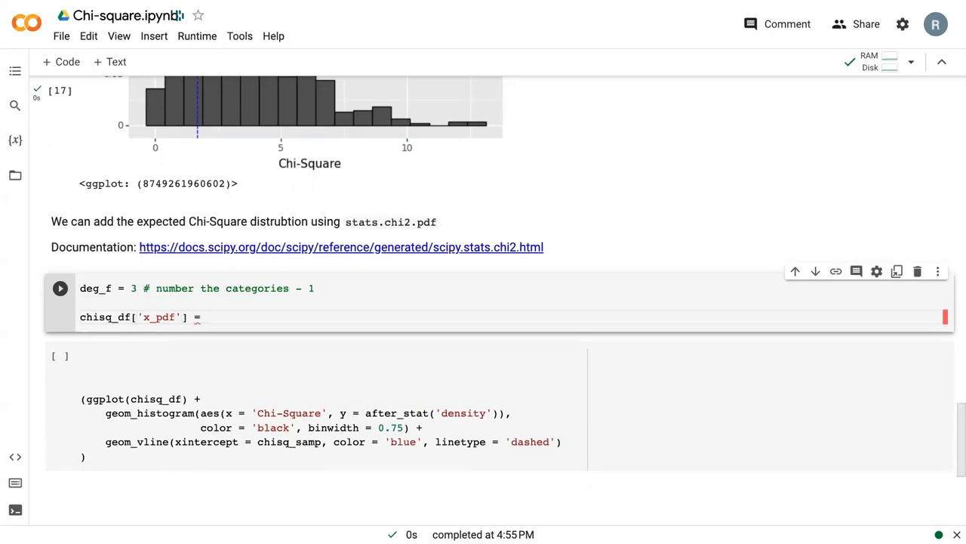
pyautogui.scroll(3)
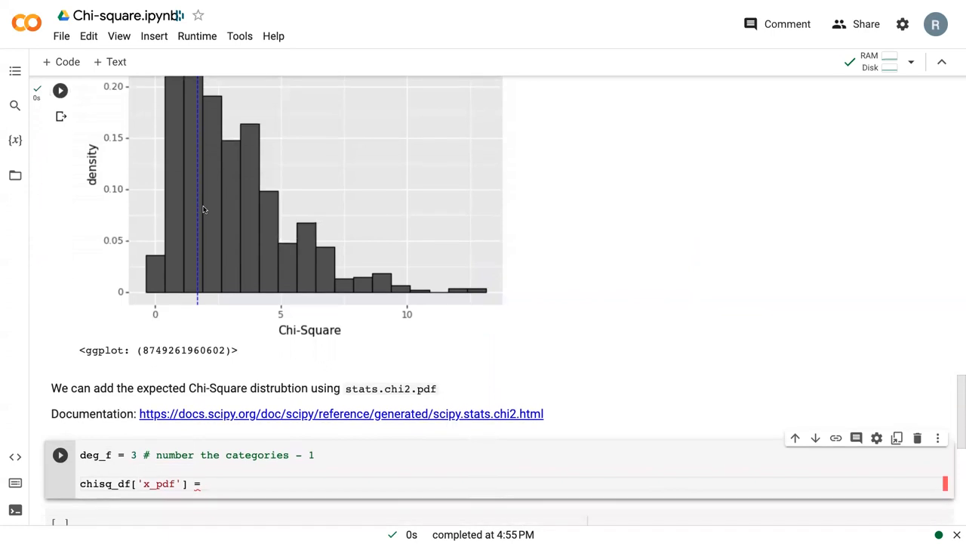
pyautogui.scroll(-3)
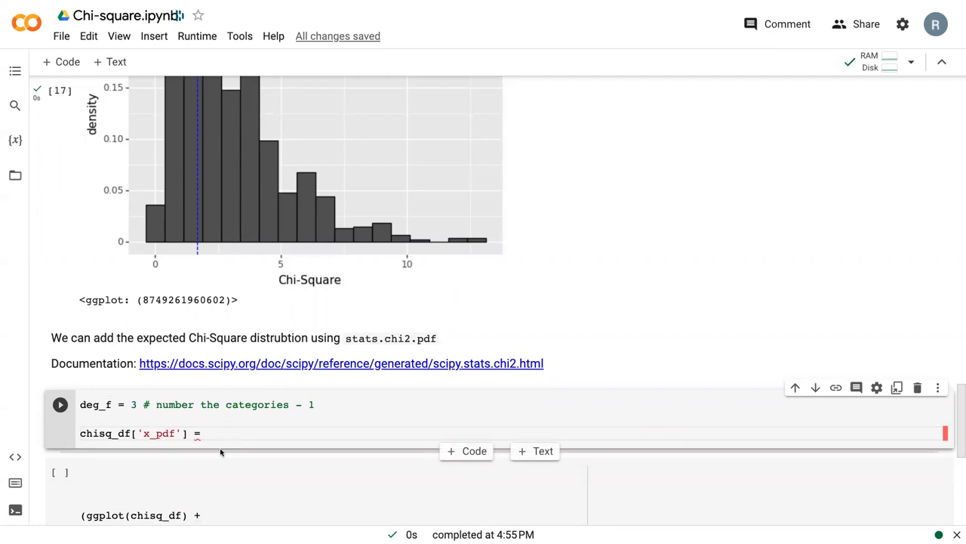
pyautogui.write('np.linspac')
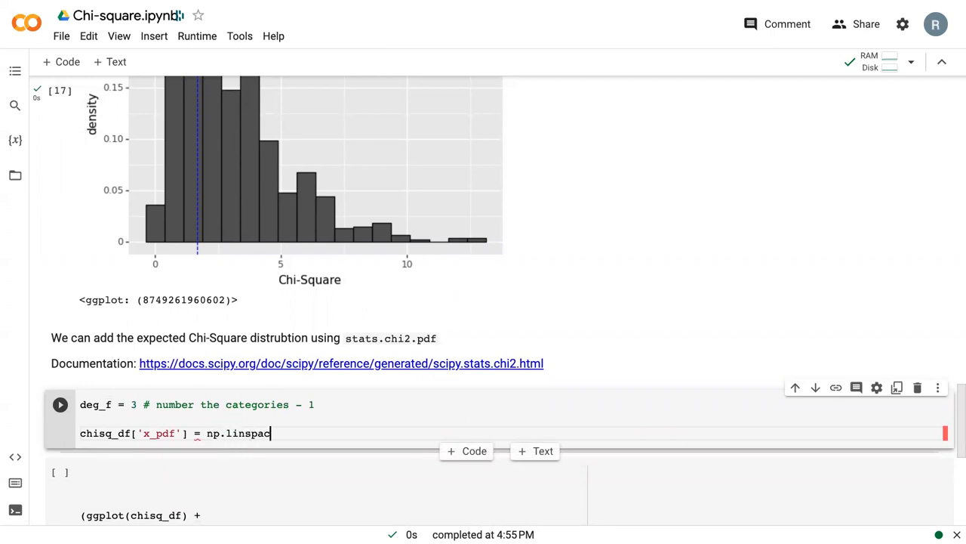
pyautogui.write('(0, 25, 1000')
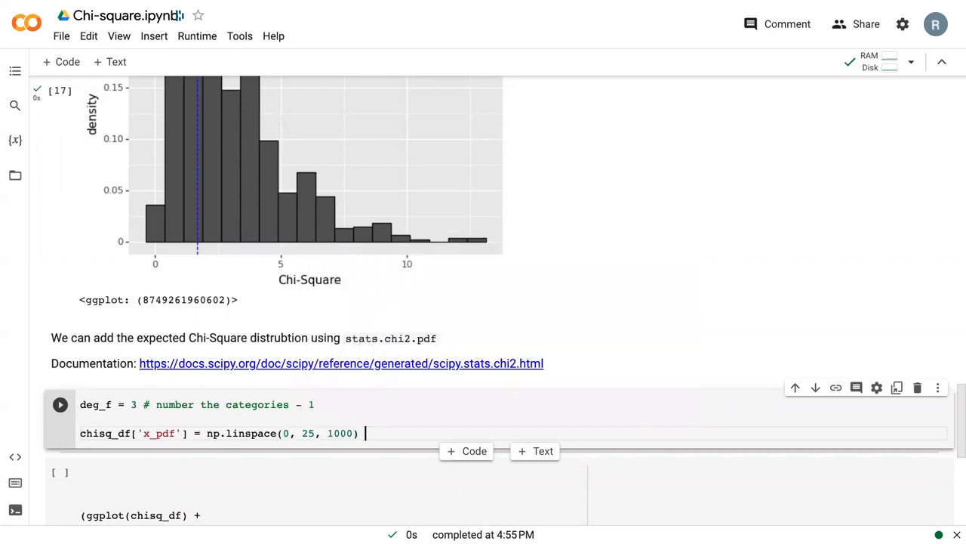
# Comment the line as creating 1000 evenly spaced numbers from 0 to 25, then start a new line.
pyautogui.write('#')
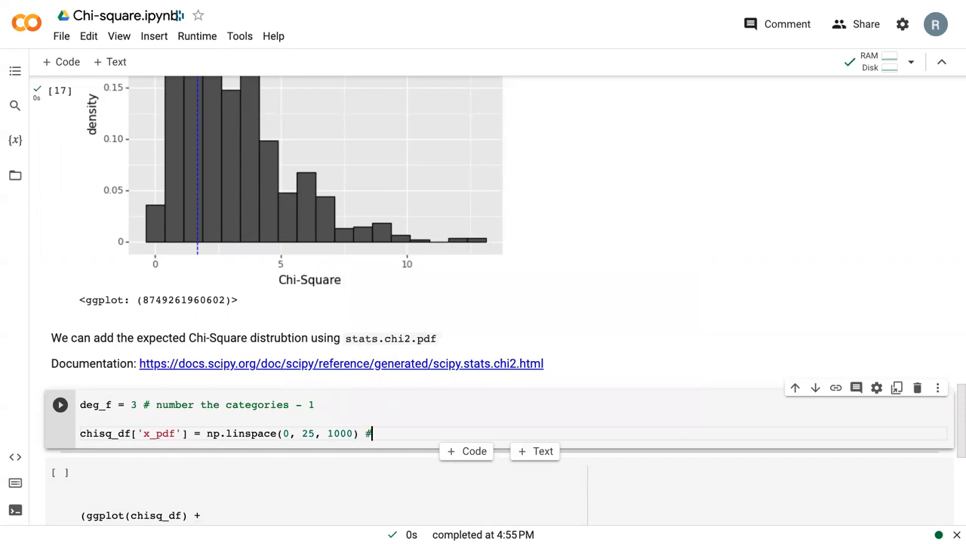
pyautogui.write('this')
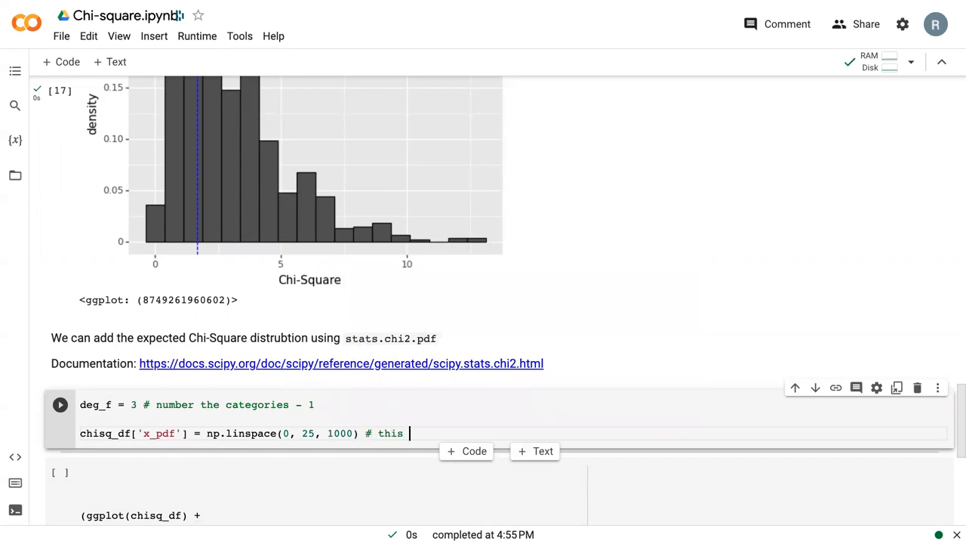
pyautogui.write('creates a series of')
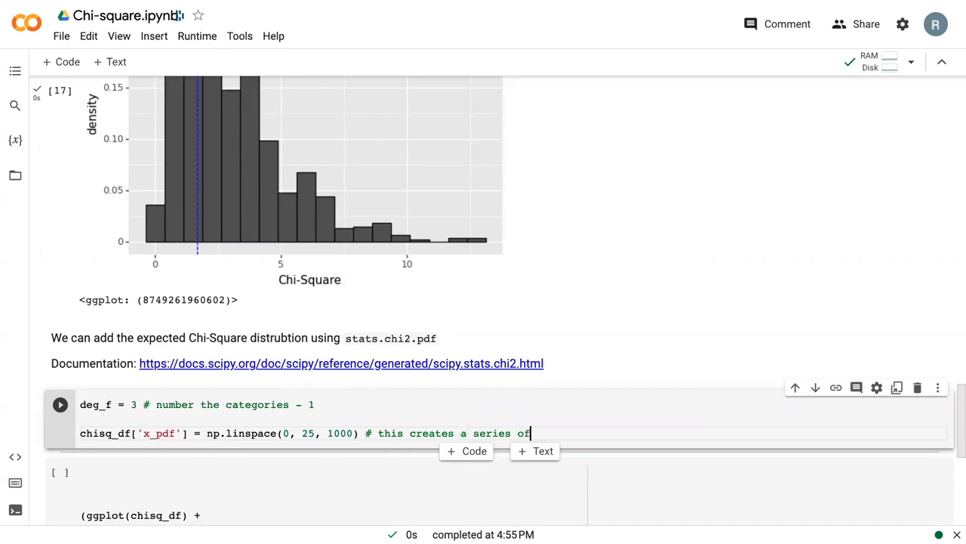
pyautogui.write('numbers from')
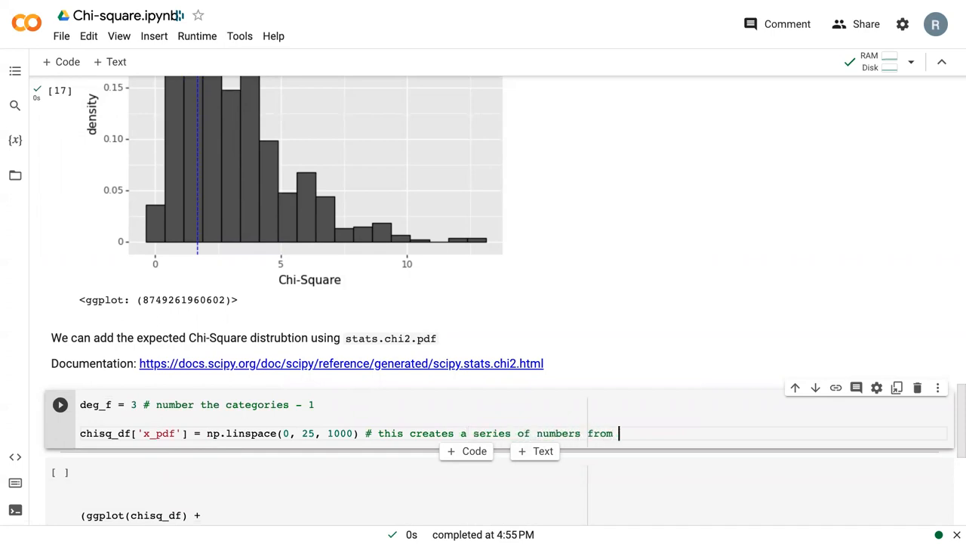
pyautogui.write('0 to 25')
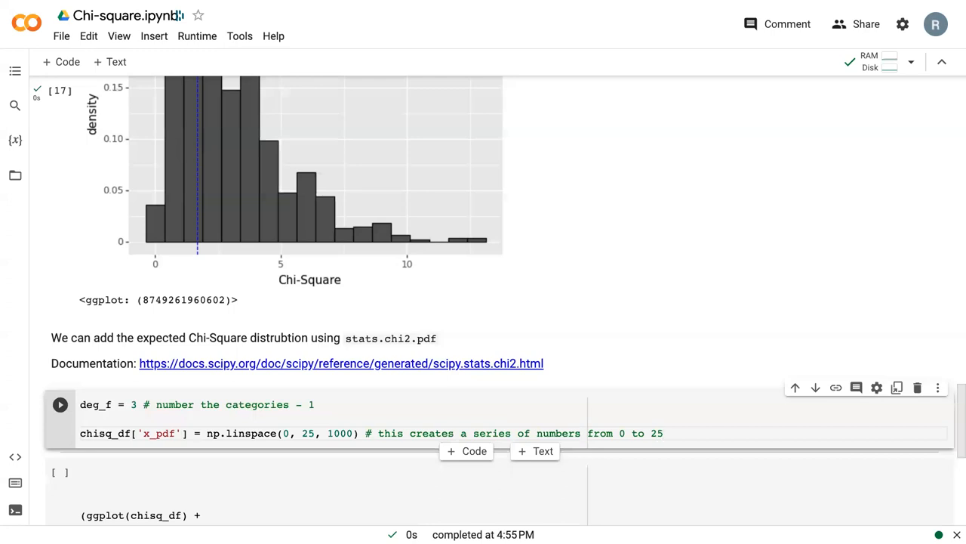
pyautogui.scroll(-3)
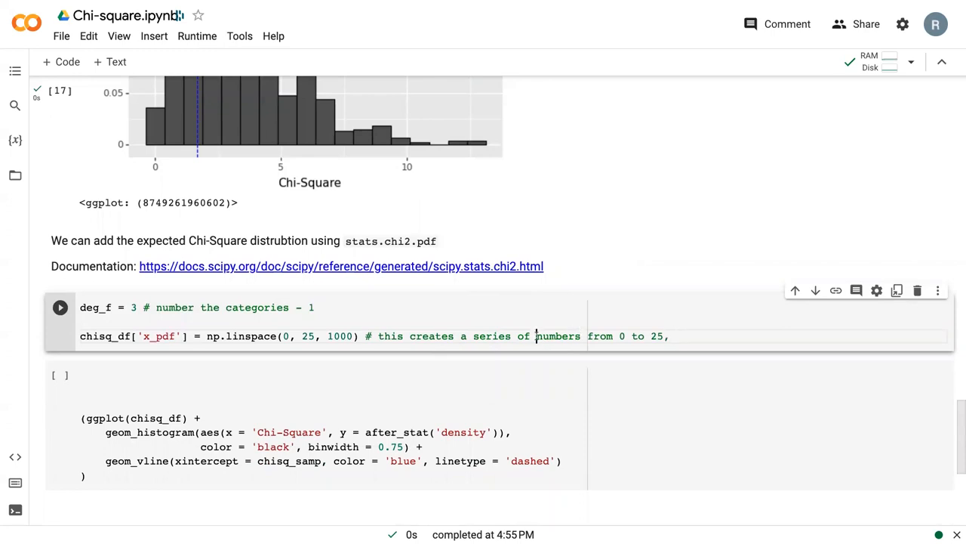
pyautogui.write('evenly sapced')
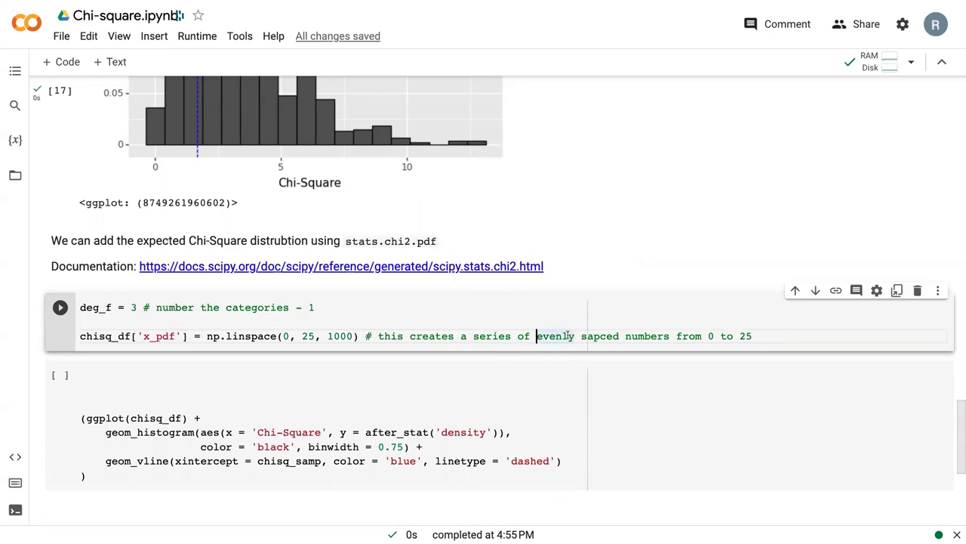
pyautogui.write('1000')
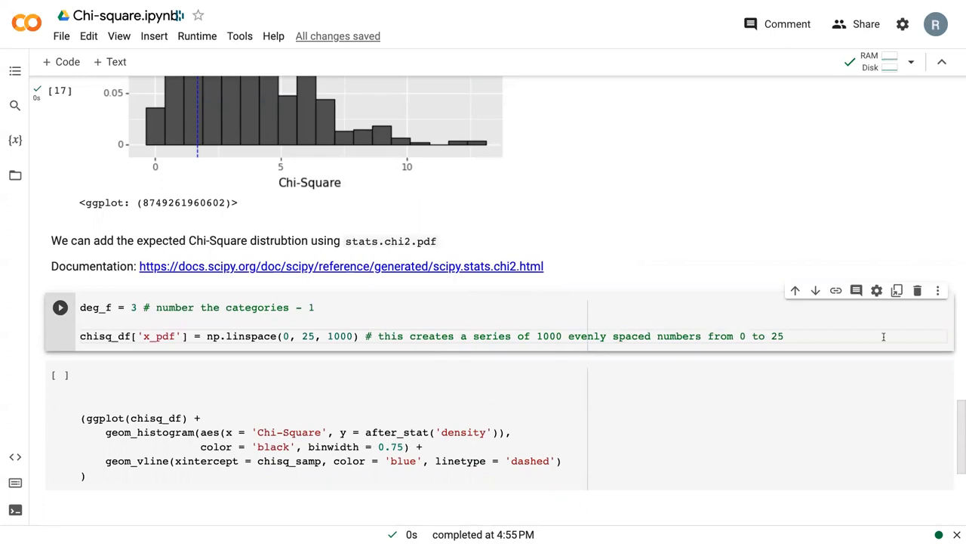
pyautogui.click(783, 336)
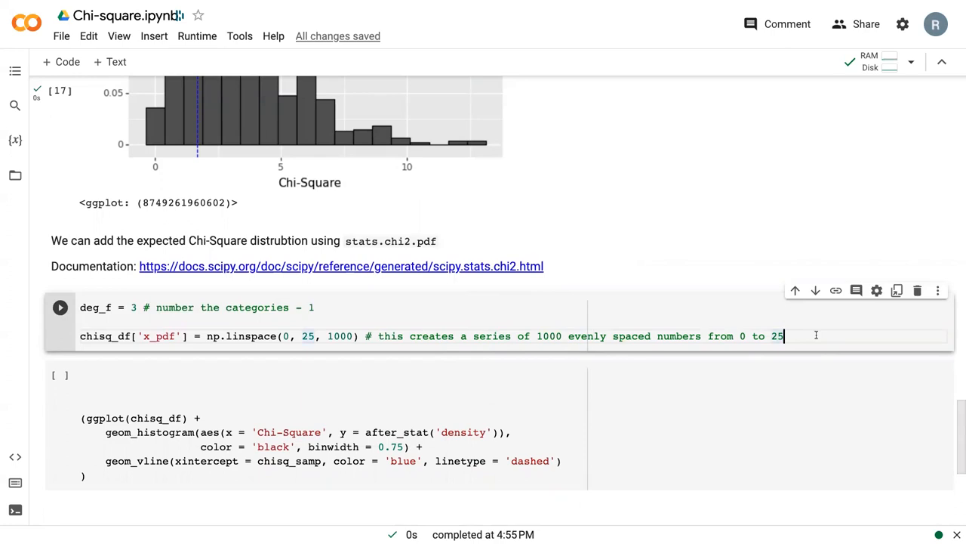
pyautogui.press('enter')
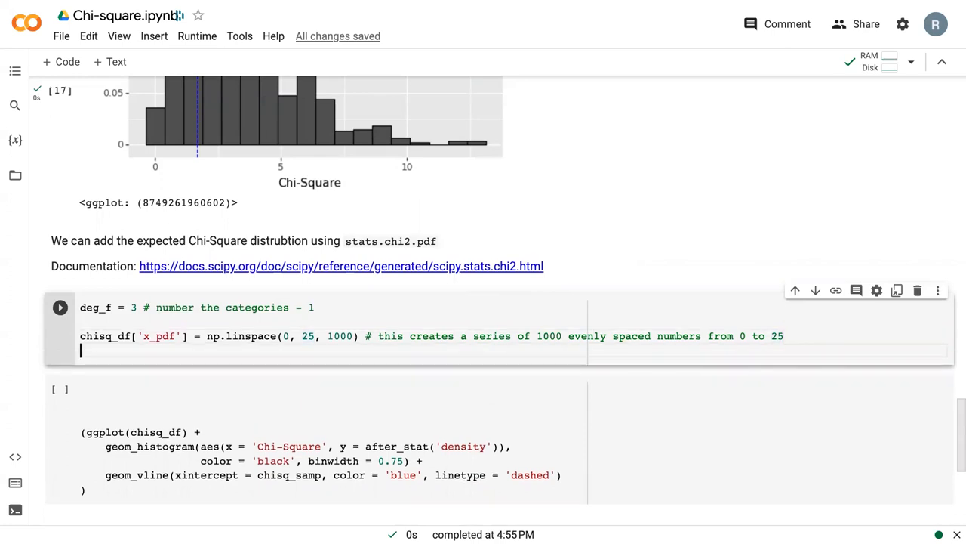
# Define chisq_df['y_pdf'] = stats.chi2.pdf(chisq_df['x_pdf'], deg_f) and run the cell.
pyautogui.write("chisq_df['y_pdf")
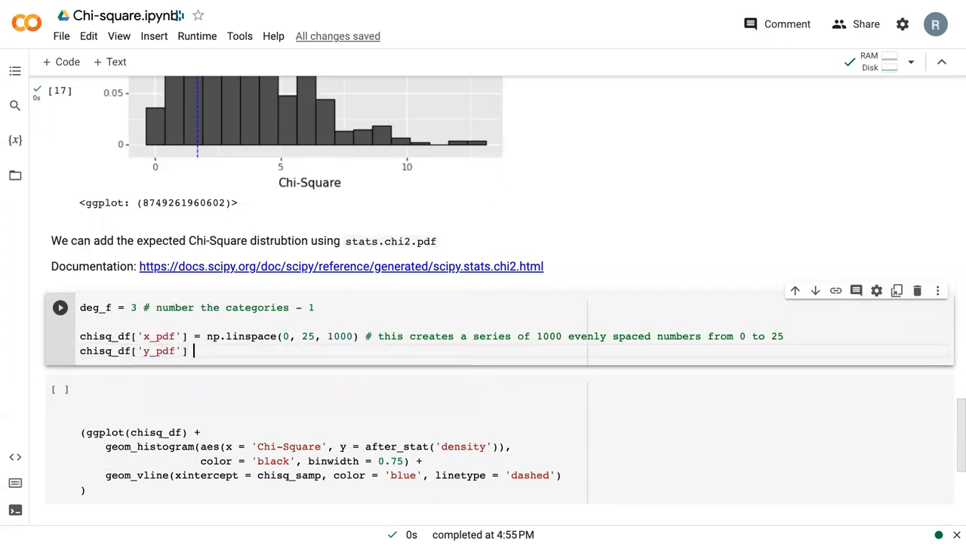
pyautogui.write('=')
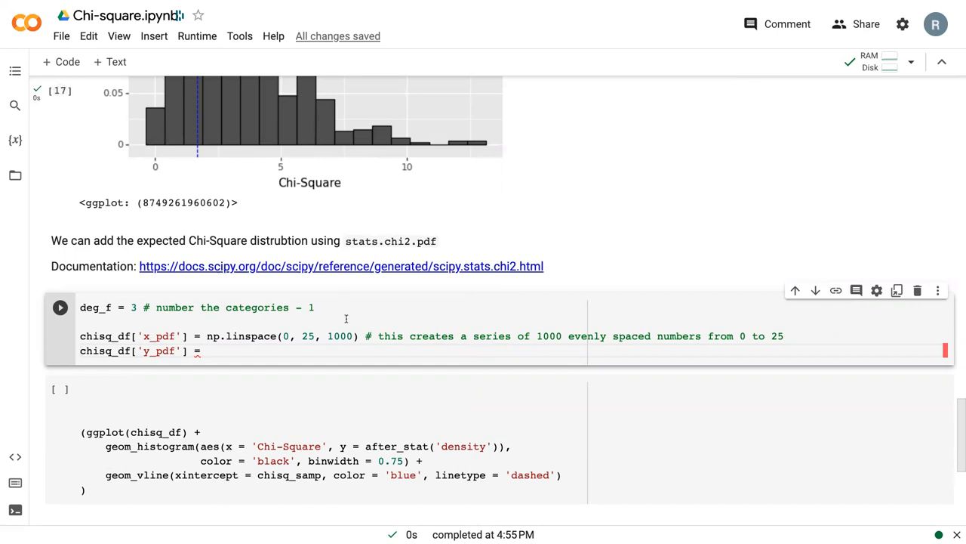
pyautogui.write('stats.chi')
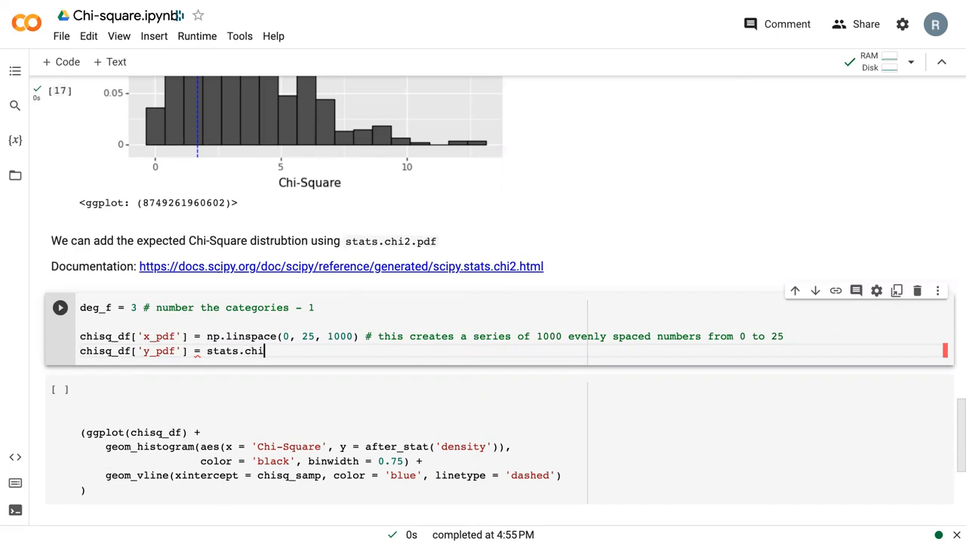
pyautogui.write('2.pdf(chi')
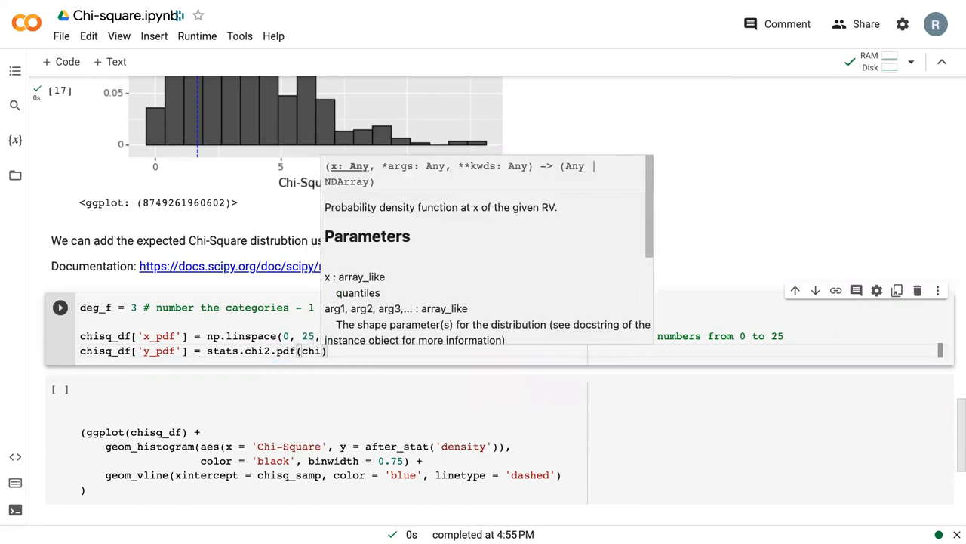
pyautogui.write('chisq_df[')
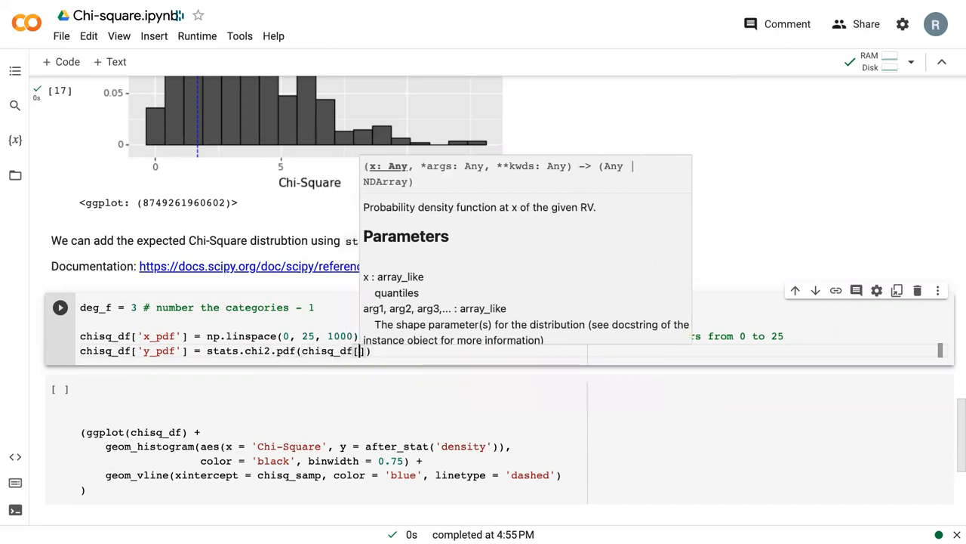
pyautogui.write('x')
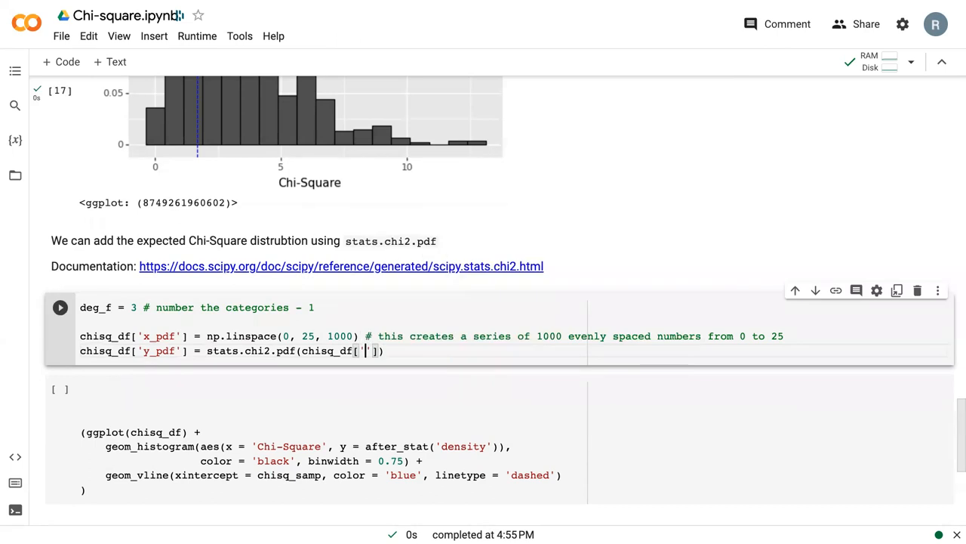
pyautogui.write("x_pdf'")
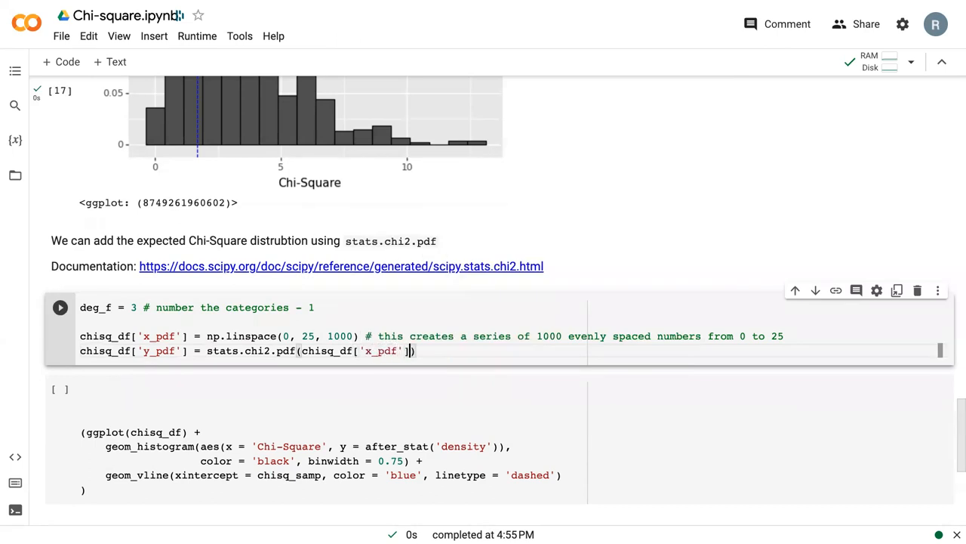
pyautogui.write(', deg_')
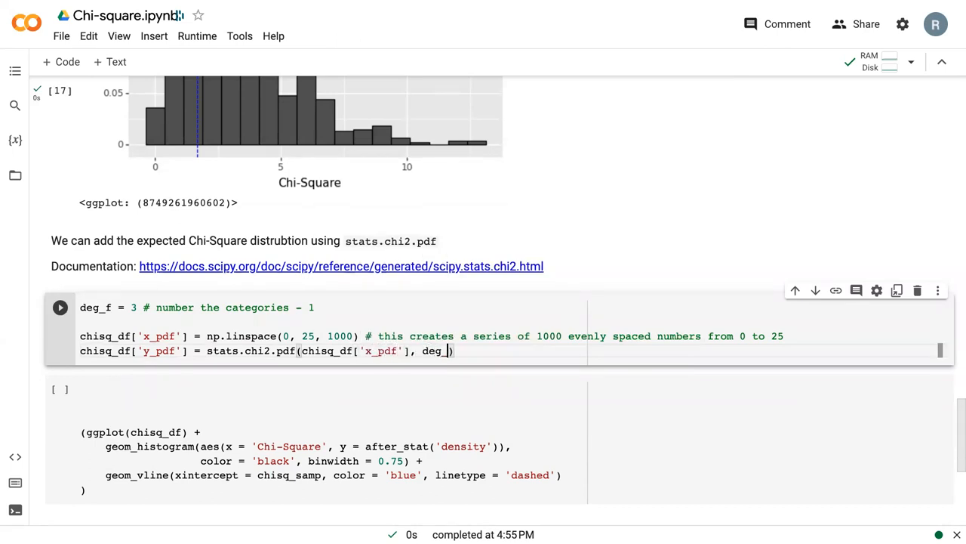
pyautogui.write('f)')
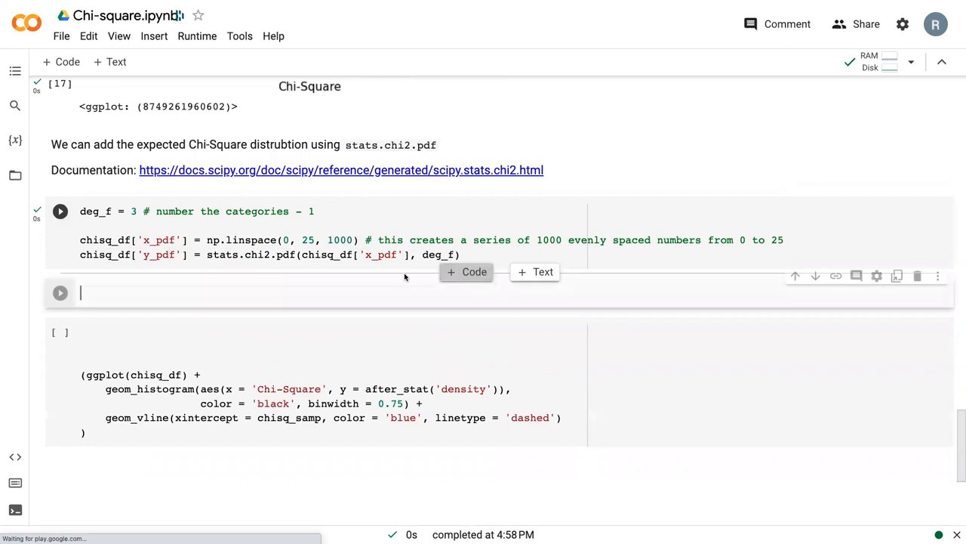
# Run chisq_df.head(5) to preview the Chi-Square, x_pdf and y_pdf columns.
pyautogui.write('chisq_df.head(5)')
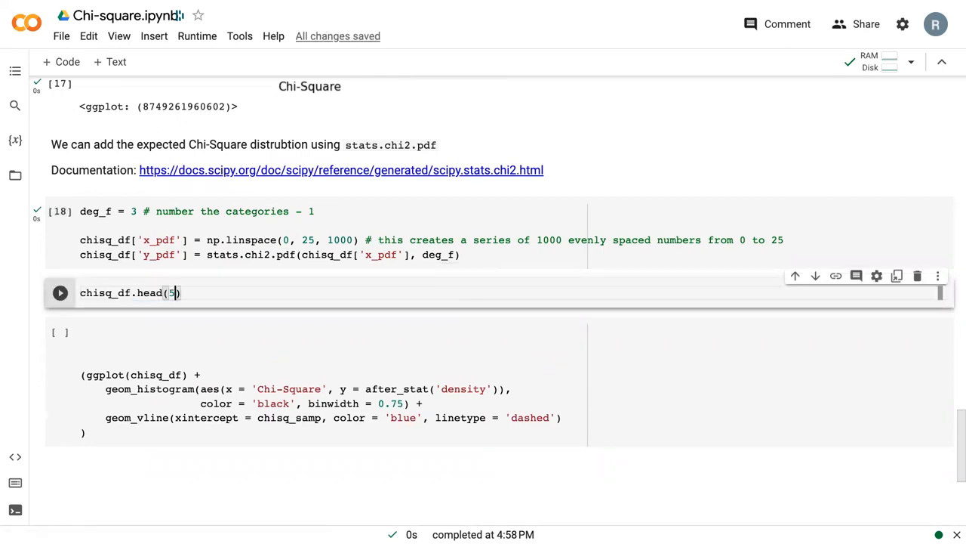
pyautogui.click(60, 293)
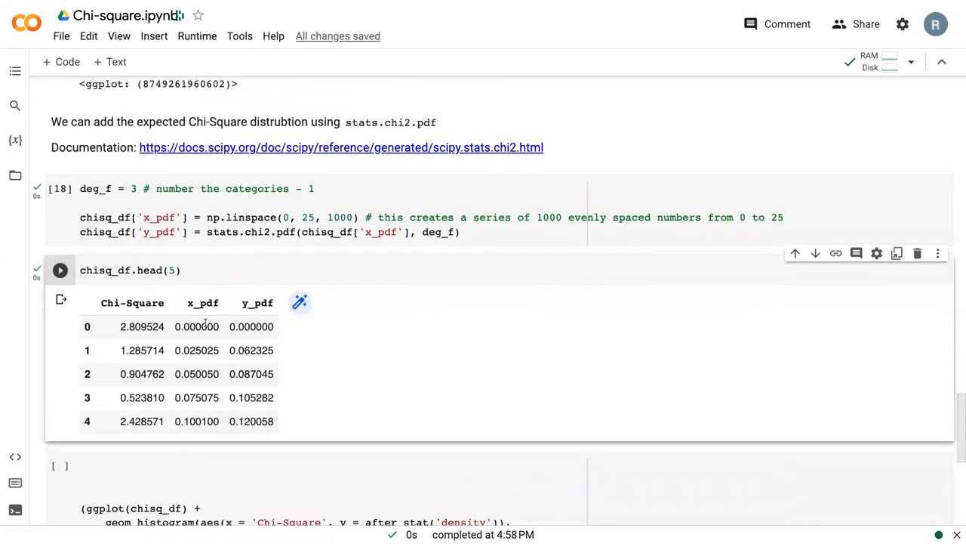
pyautogui.scroll(3)
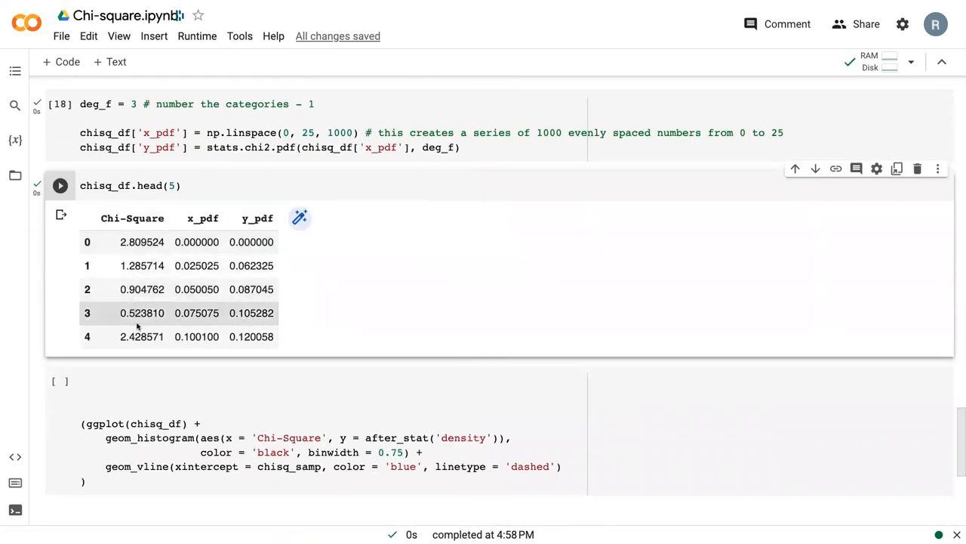
pyautogui.moveTo(205, 215)
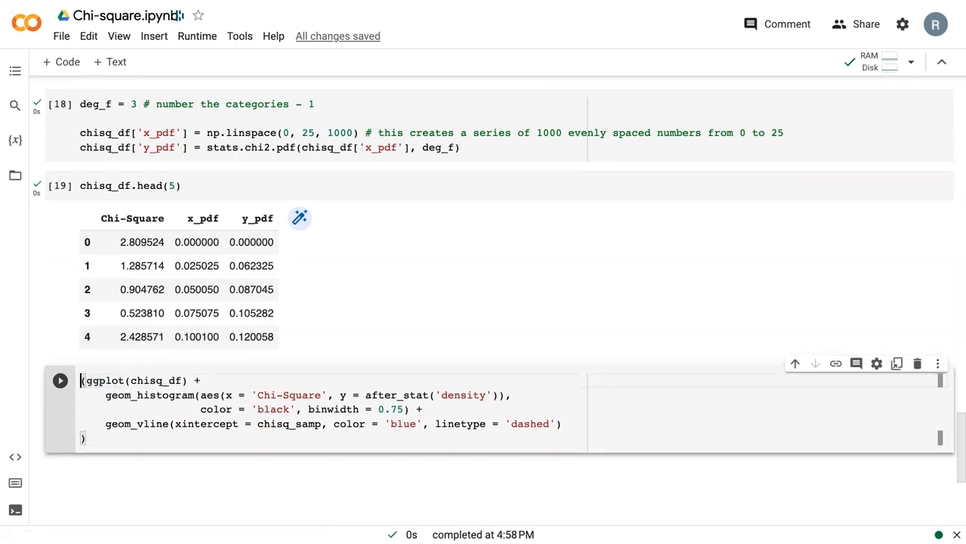
# Append a geom_line layer mapping x = 'x_pdf' and y = 'y_pdf' to the plot code.
pyautogui.click(565, 422)
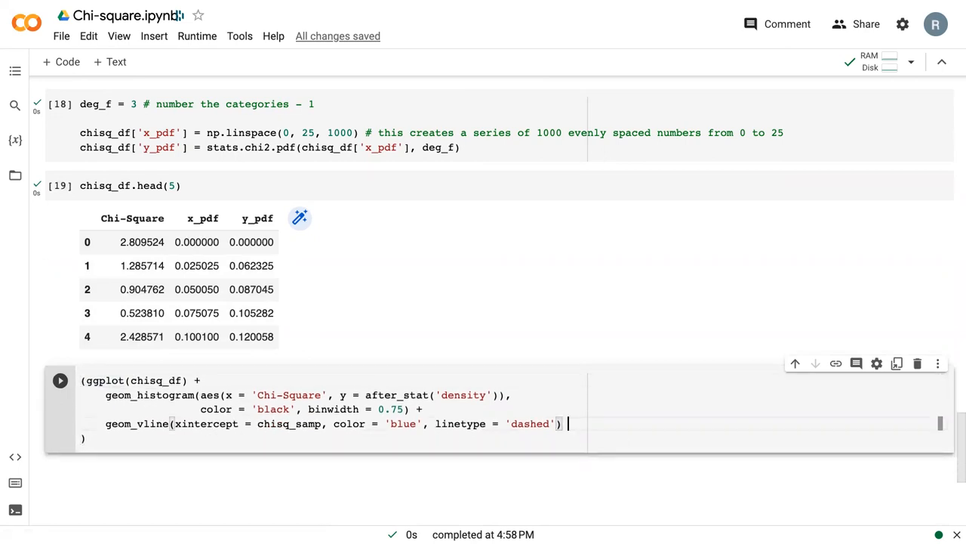
pyautogui.write('+')
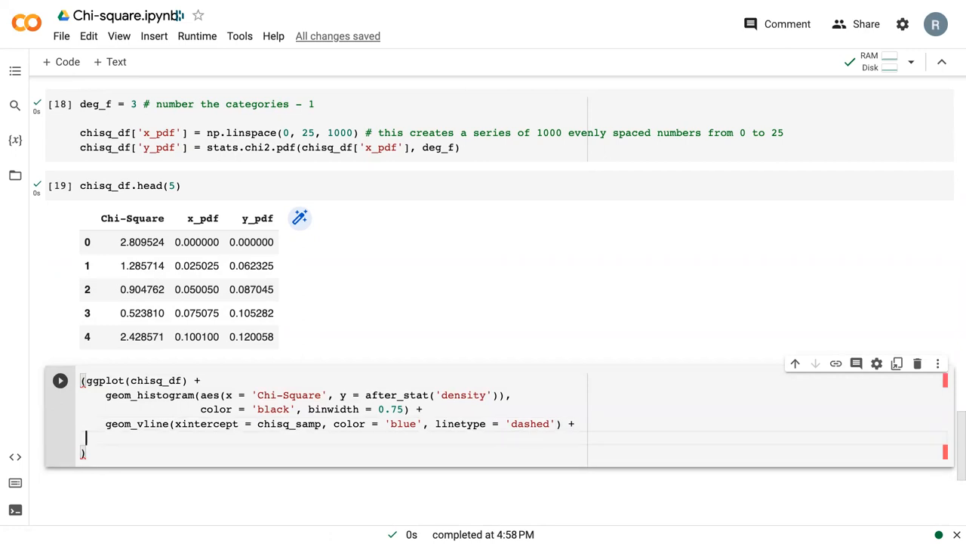
pyautogui.scroll(3)
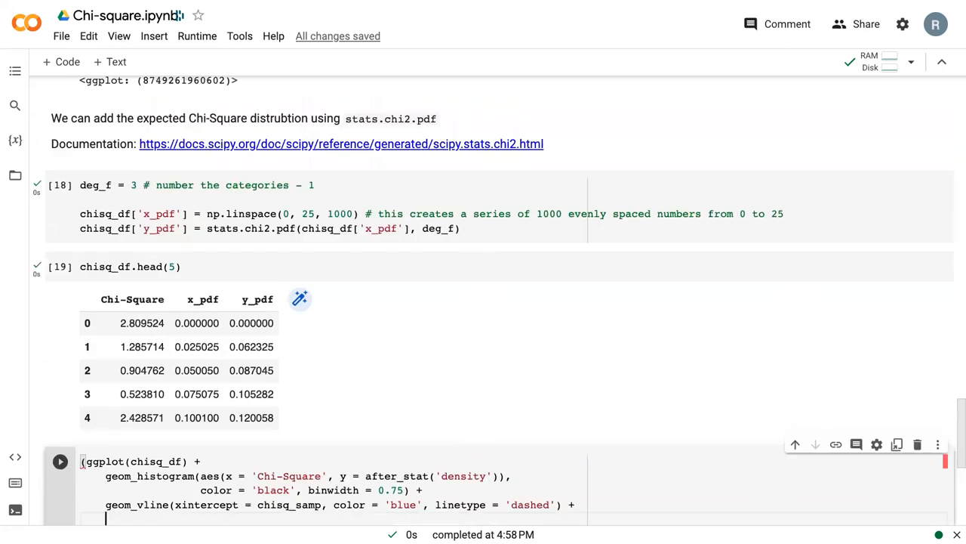
pyautogui.scroll(-3)
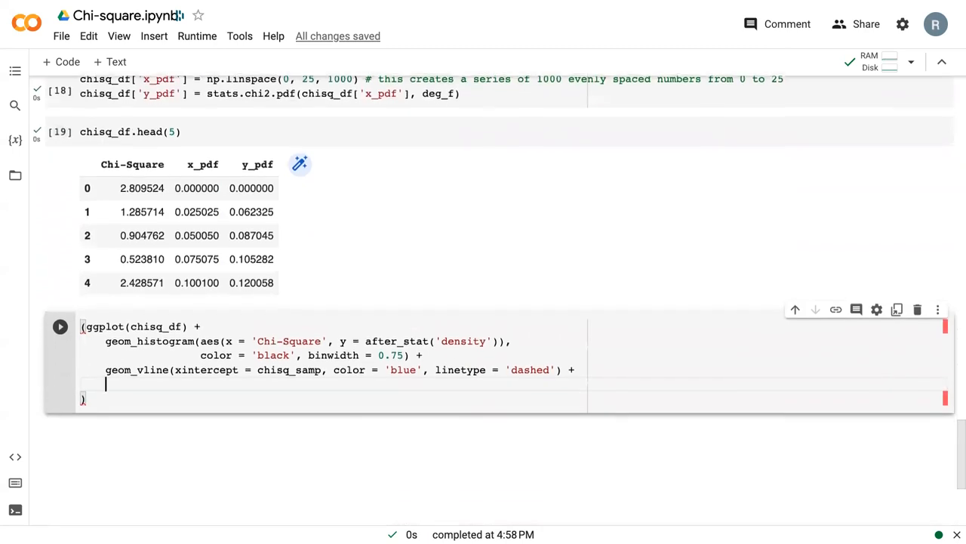
pyautogui.write('geom')
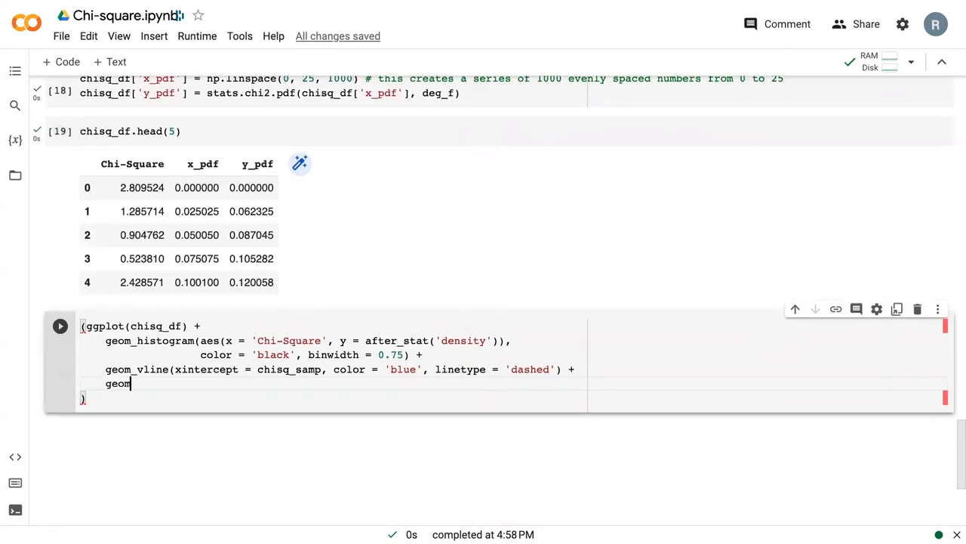
pyautogui.write('_line')
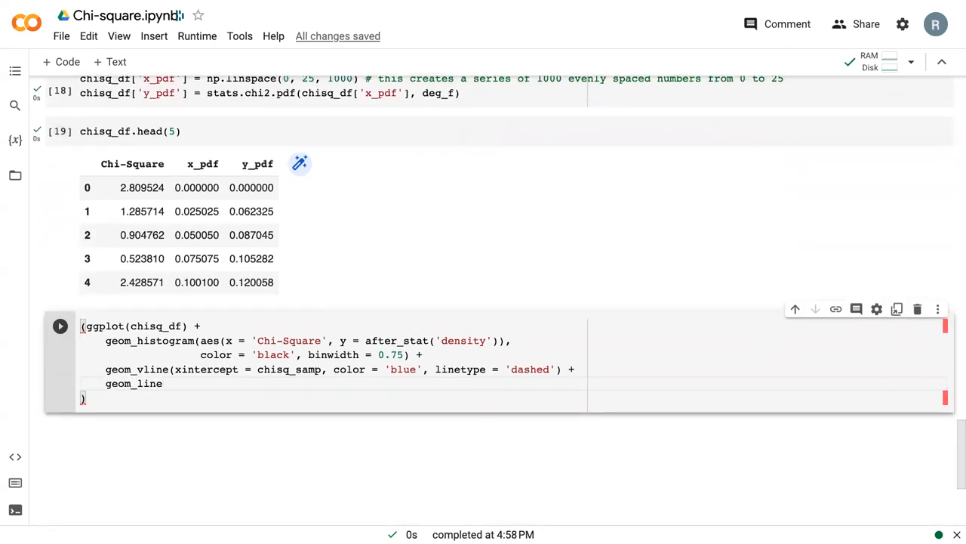
pyautogui.write('()')
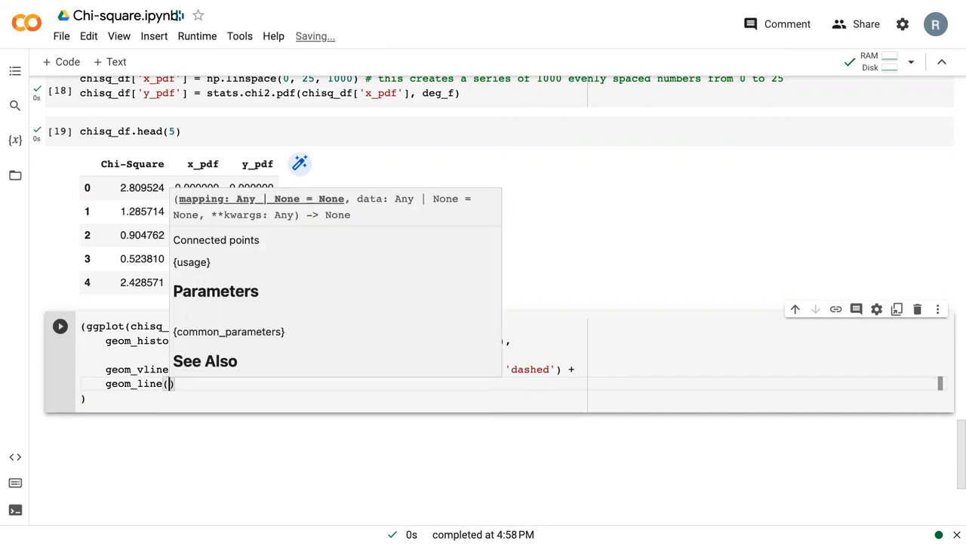
pyautogui.write("aes(x = 'x_pdf")
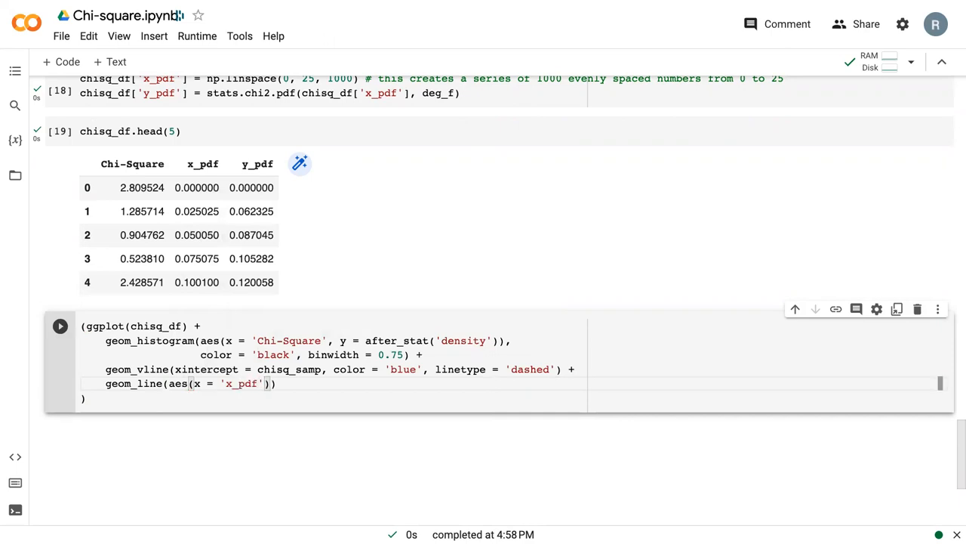
pyautogui.write(", y = 'y'")
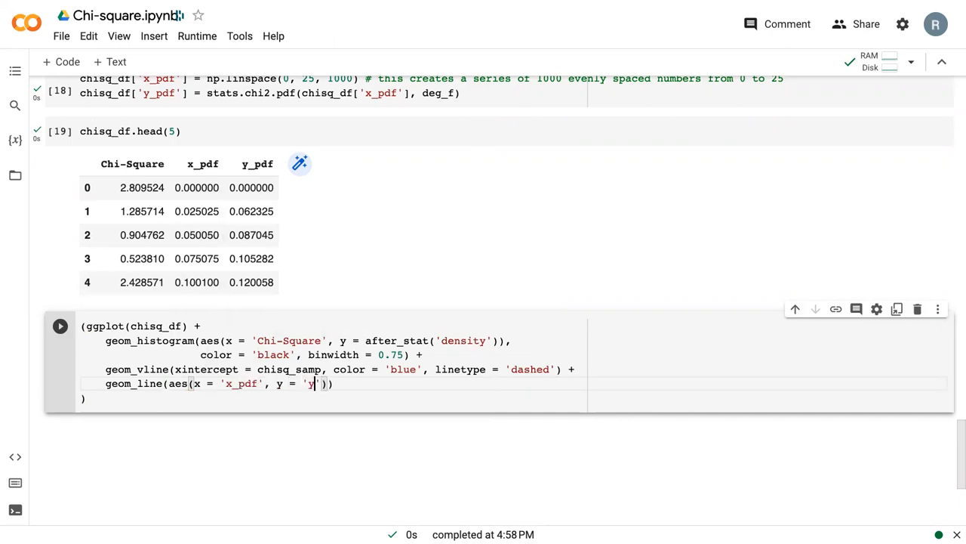
pyautogui.write('_pdf')
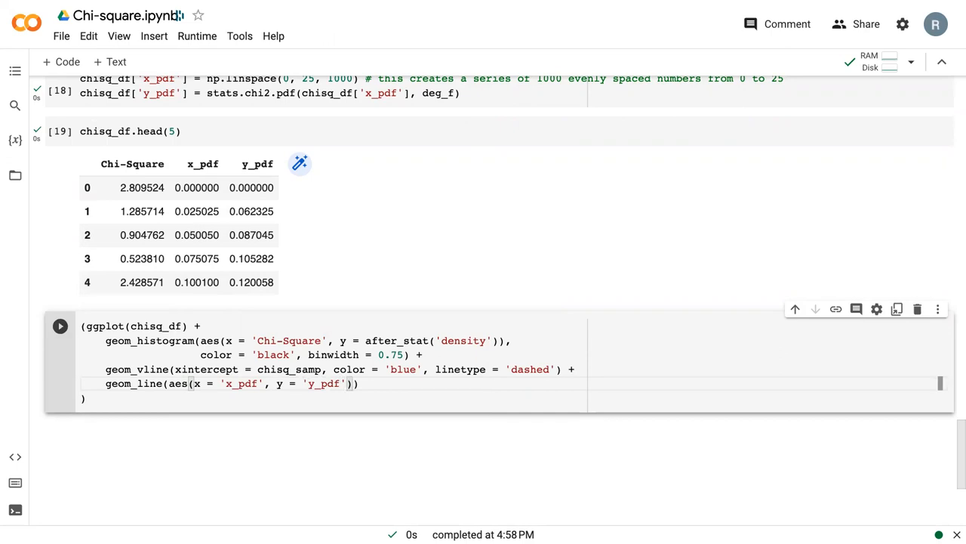
# Set the line to blue with size 1 and run the cell.
pyautogui.write(', co')
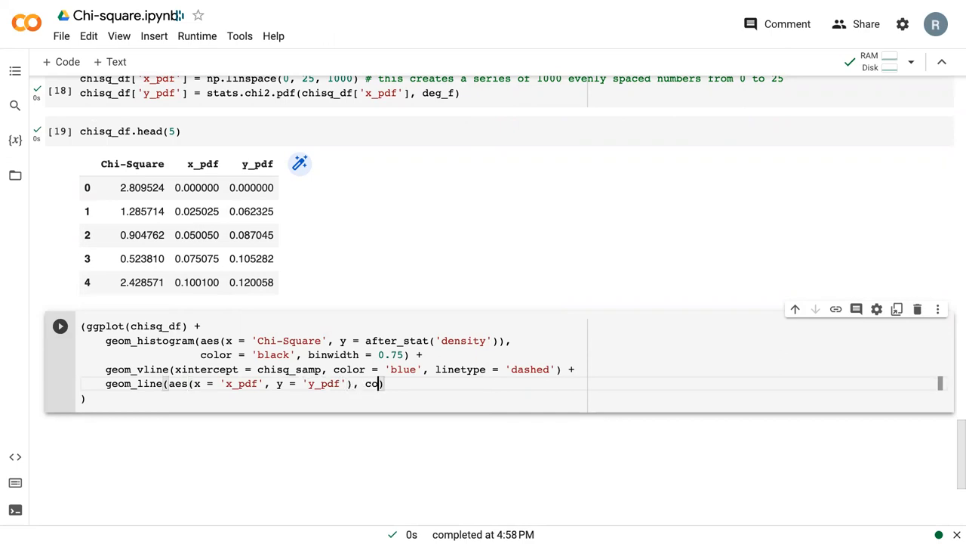
pyautogui.write("lor = 'blu")
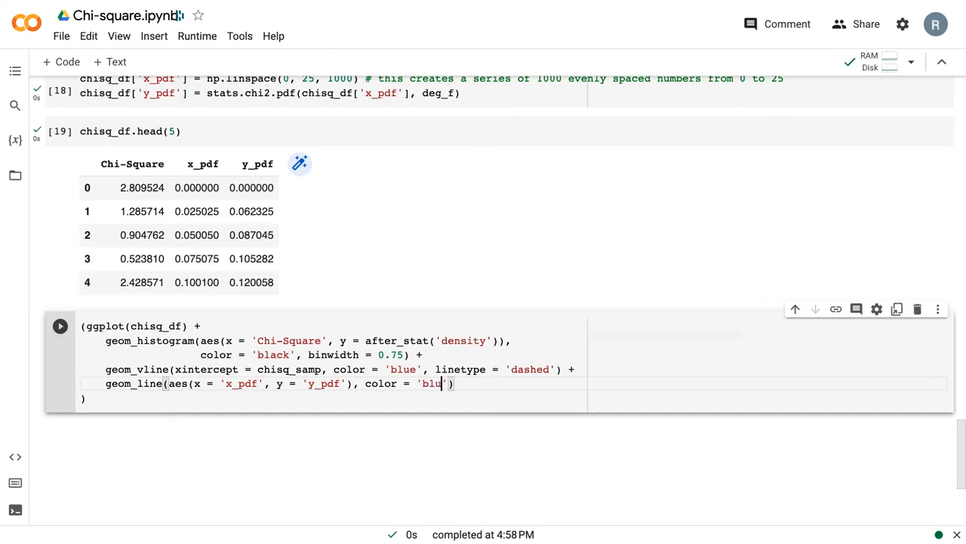
pyautogui.write('e,')
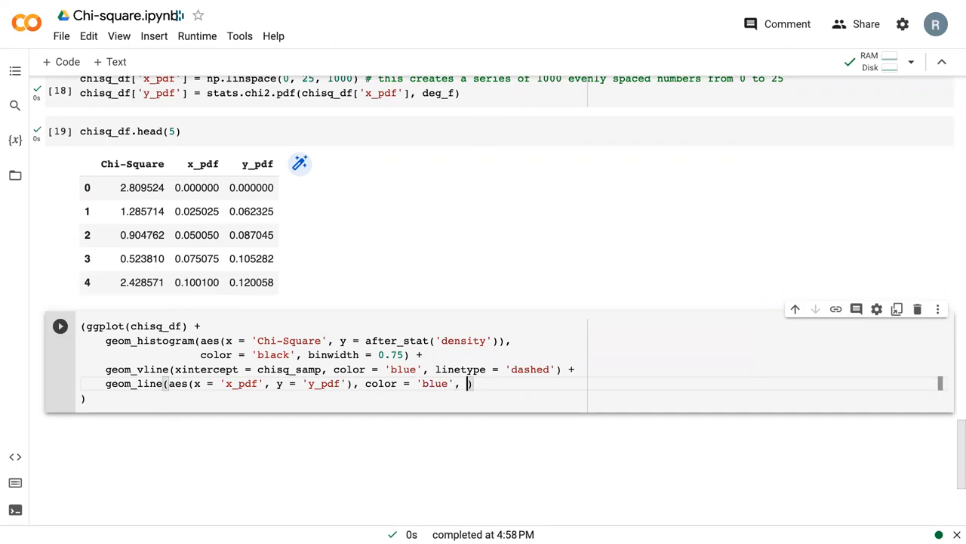
pyautogui.write('size = 1')
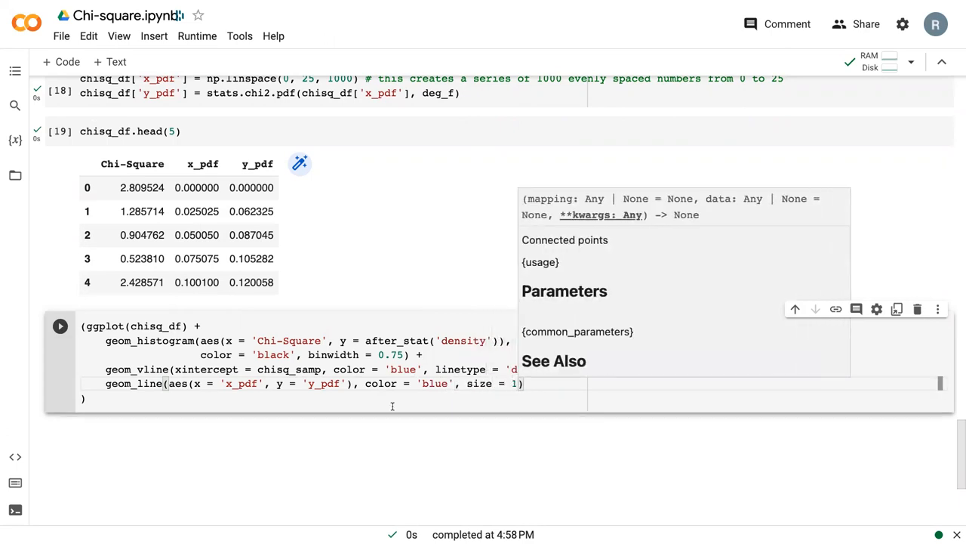
pyautogui.click(60, 326)
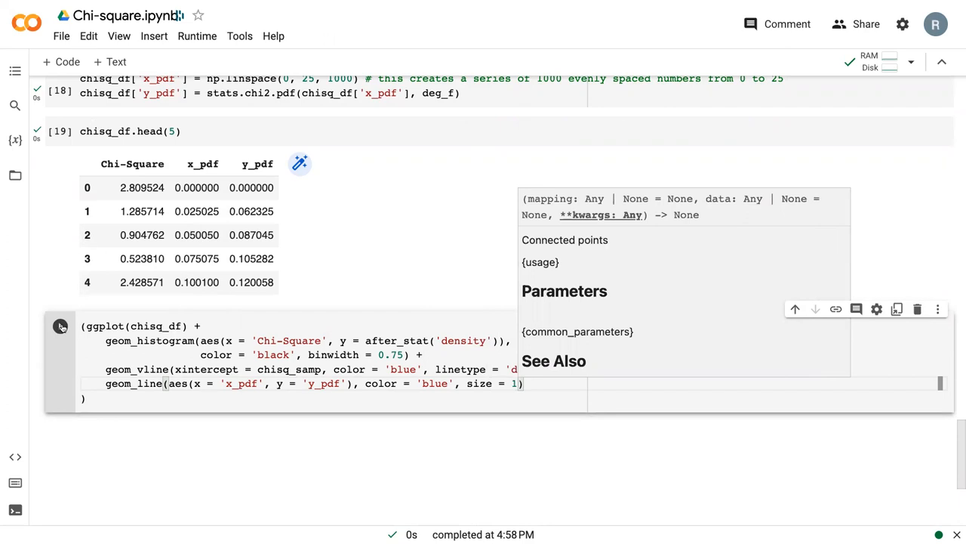
# View the rendered histogram with the dashed sample line and blue chi-square pdf curve.
pyautogui.click(61, 326)
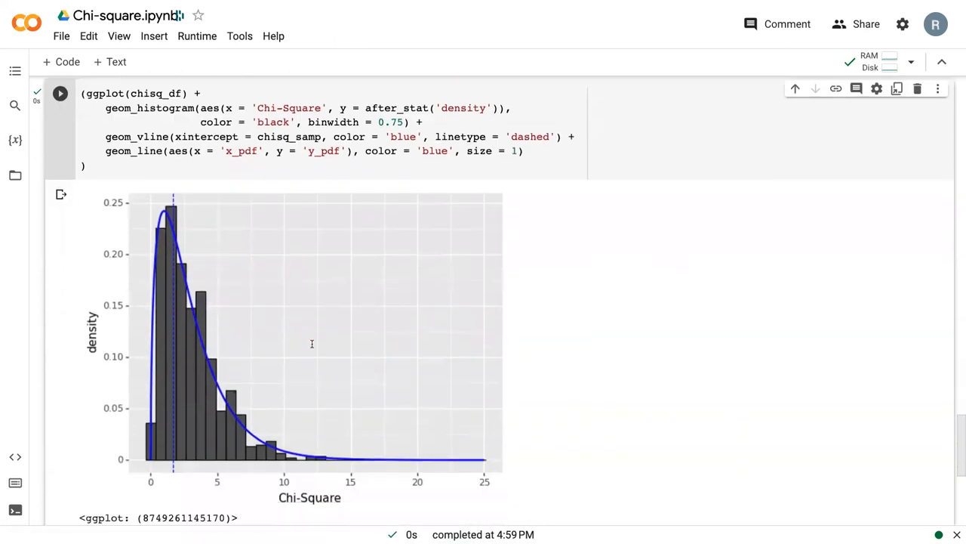
pyautogui.scroll(-3)
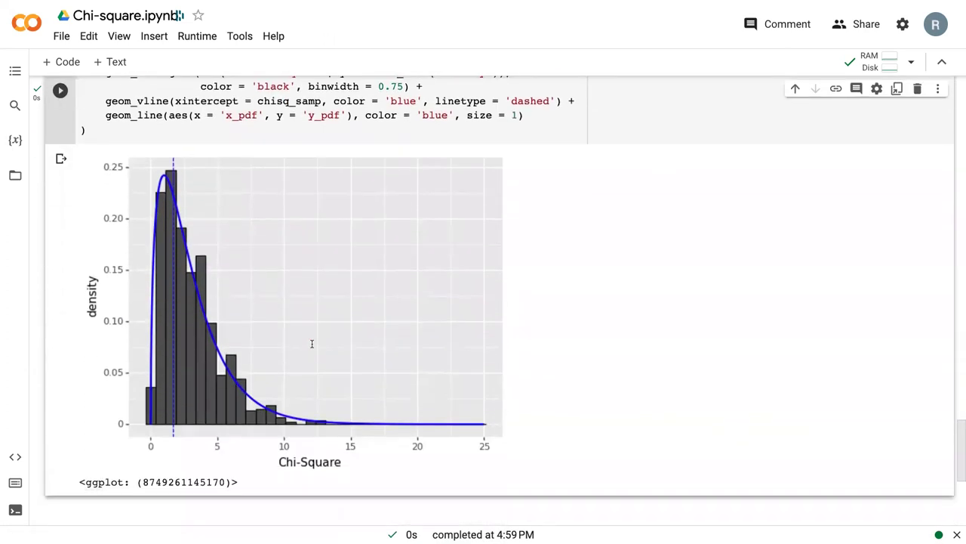
pyautogui.moveTo(172, 311)
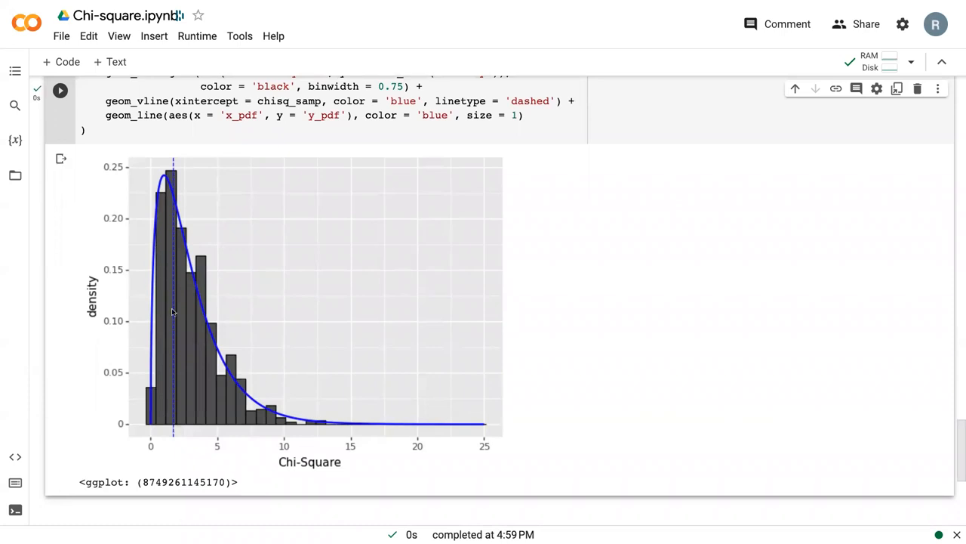
pyautogui.moveTo(187, 451)
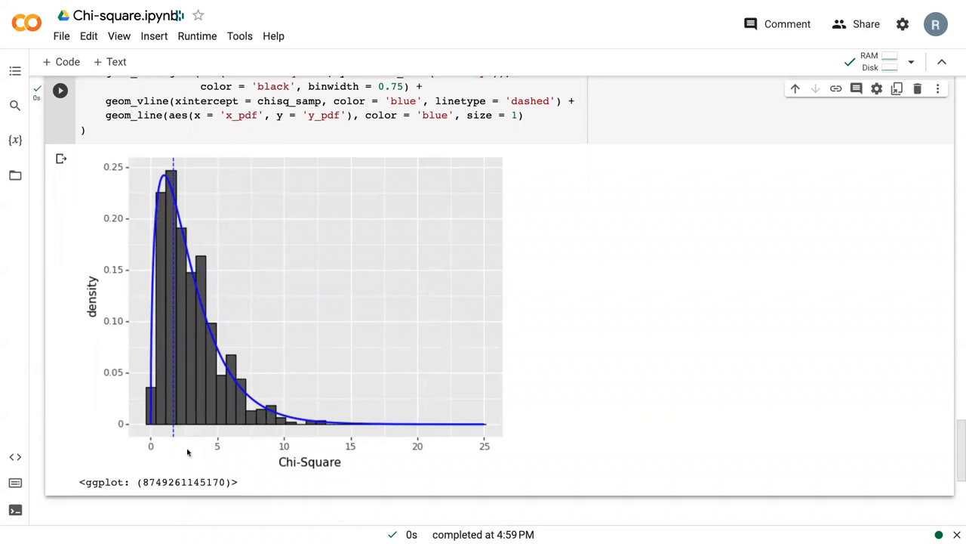
pyautogui.scroll(3)
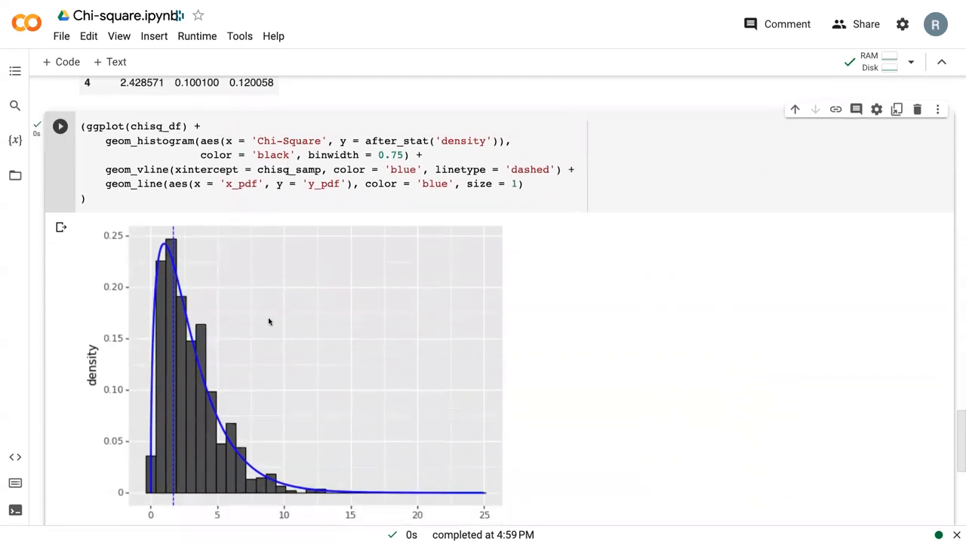
pyautogui.scroll(-3)
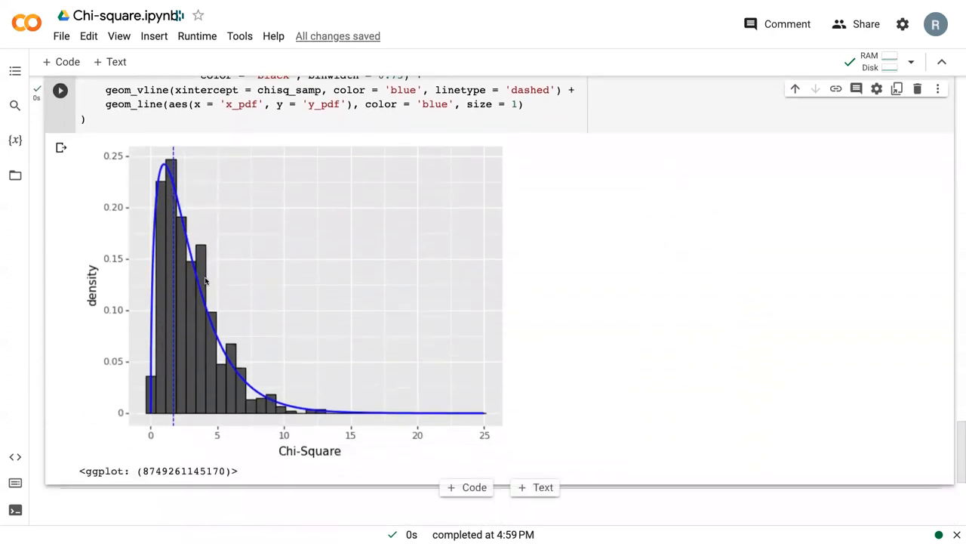
pyautogui.moveTo(178, 188)
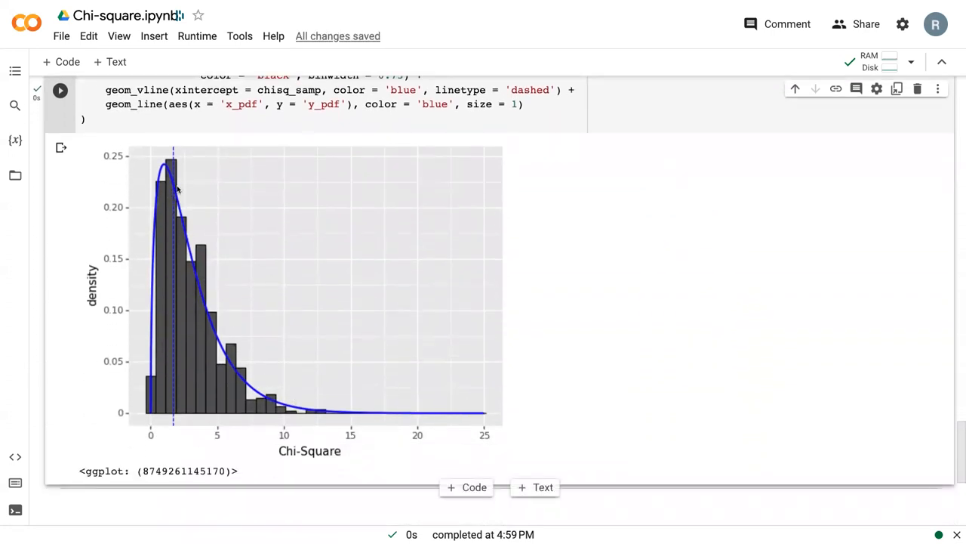
pyautogui.moveTo(184, 154)
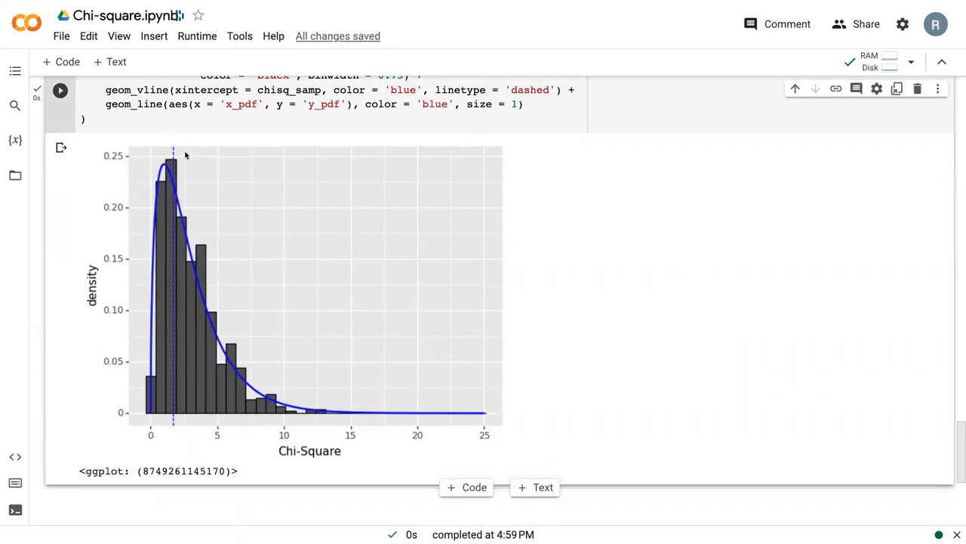
pyautogui.moveTo(181, 296)
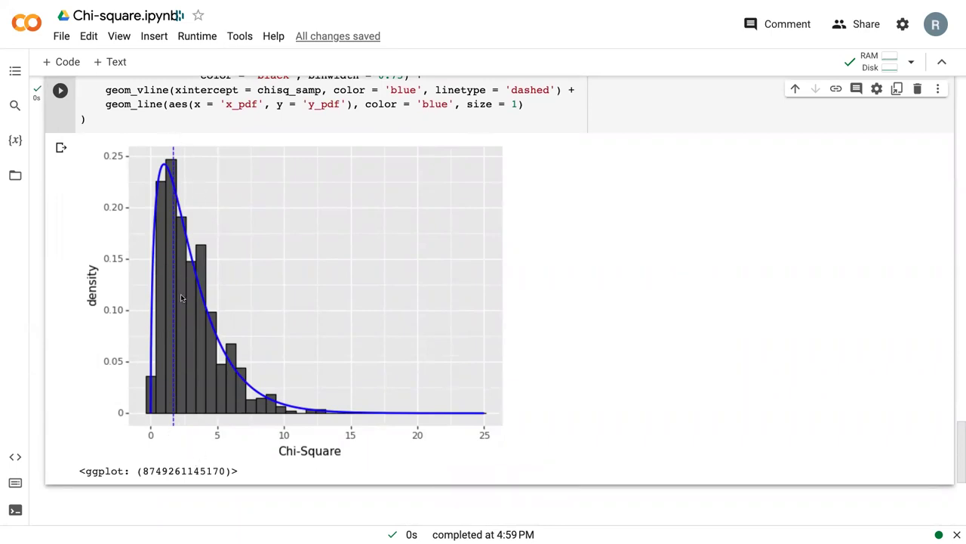
pyautogui.moveTo(241, 357)
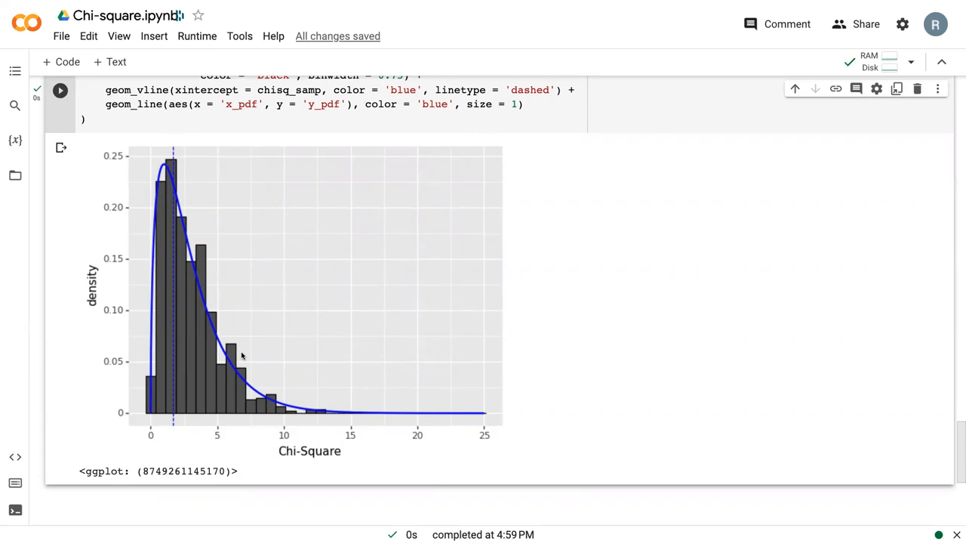
pyautogui.moveTo(254, 307)
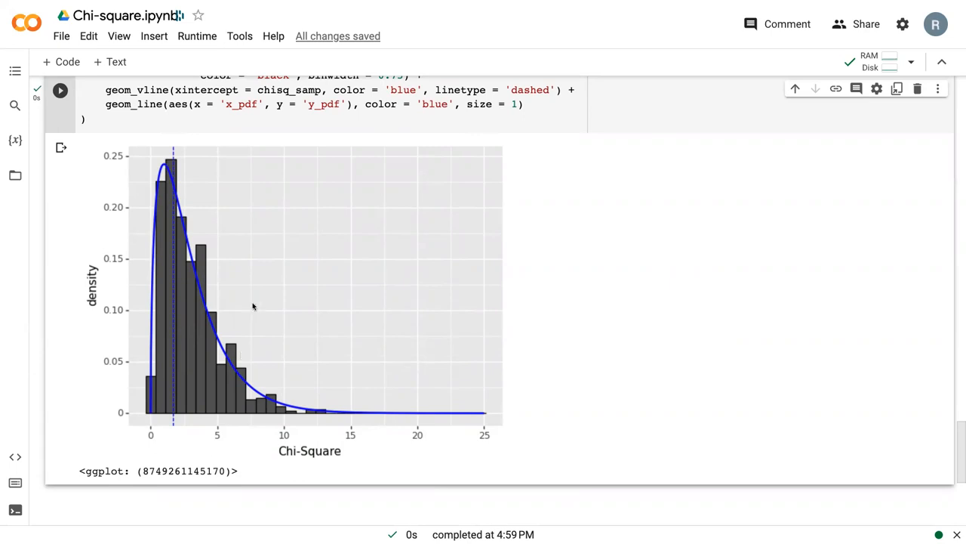
pyautogui.moveTo(293, 444)
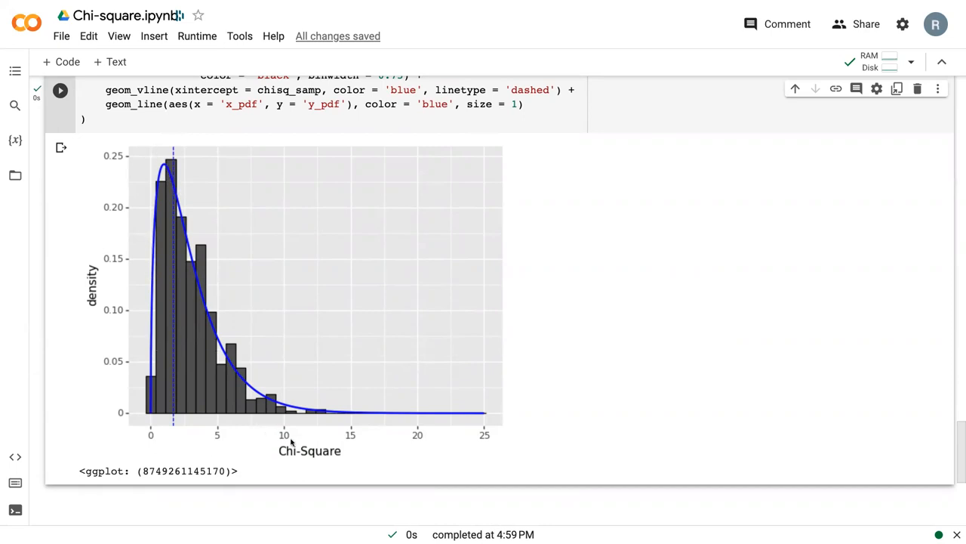
pyautogui.moveTo(324, 456)
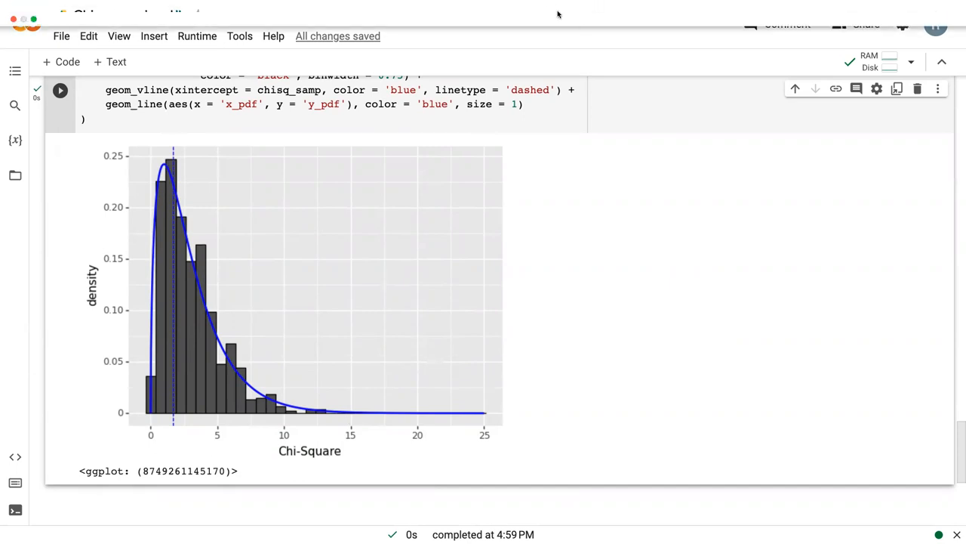
pyautogui.moveTo(688, 65)
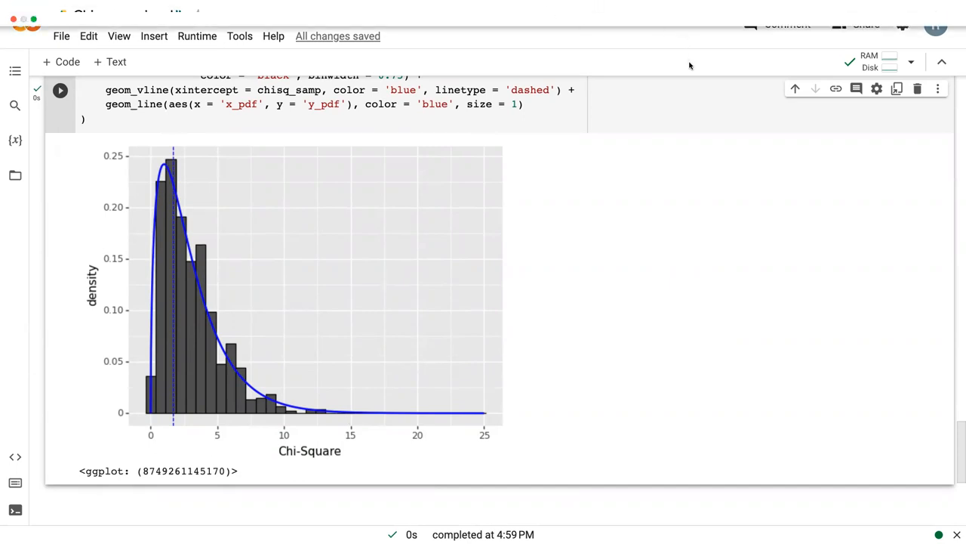